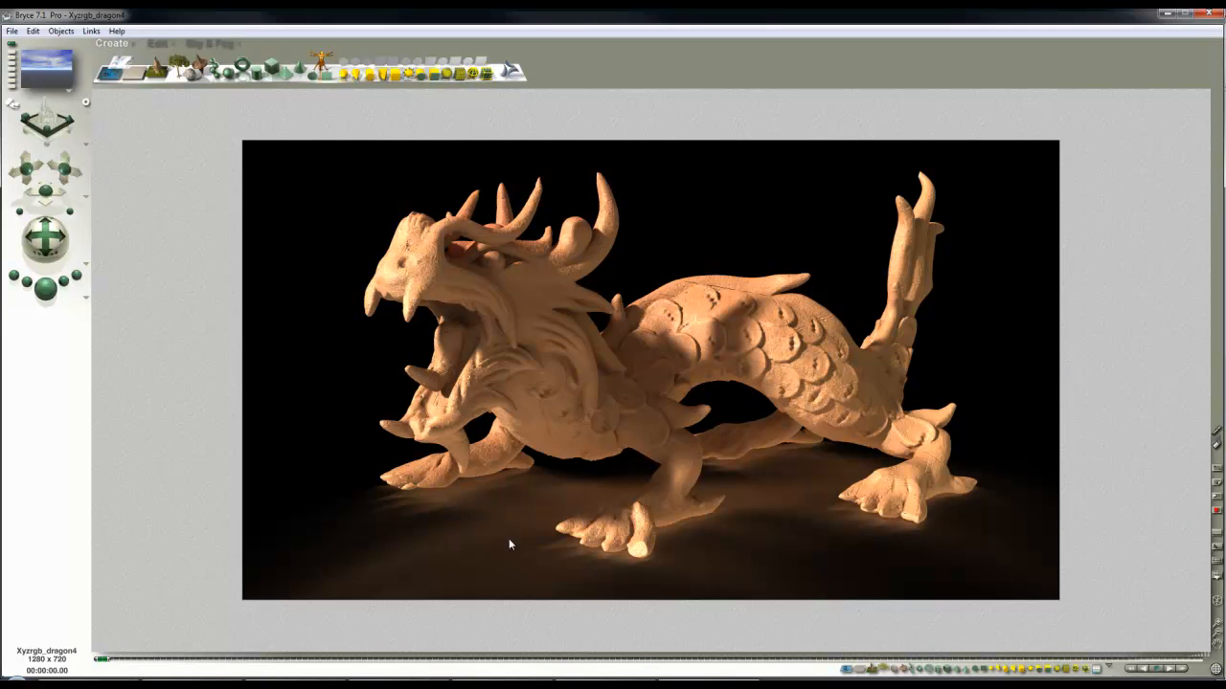
mouse_move(726, 514)
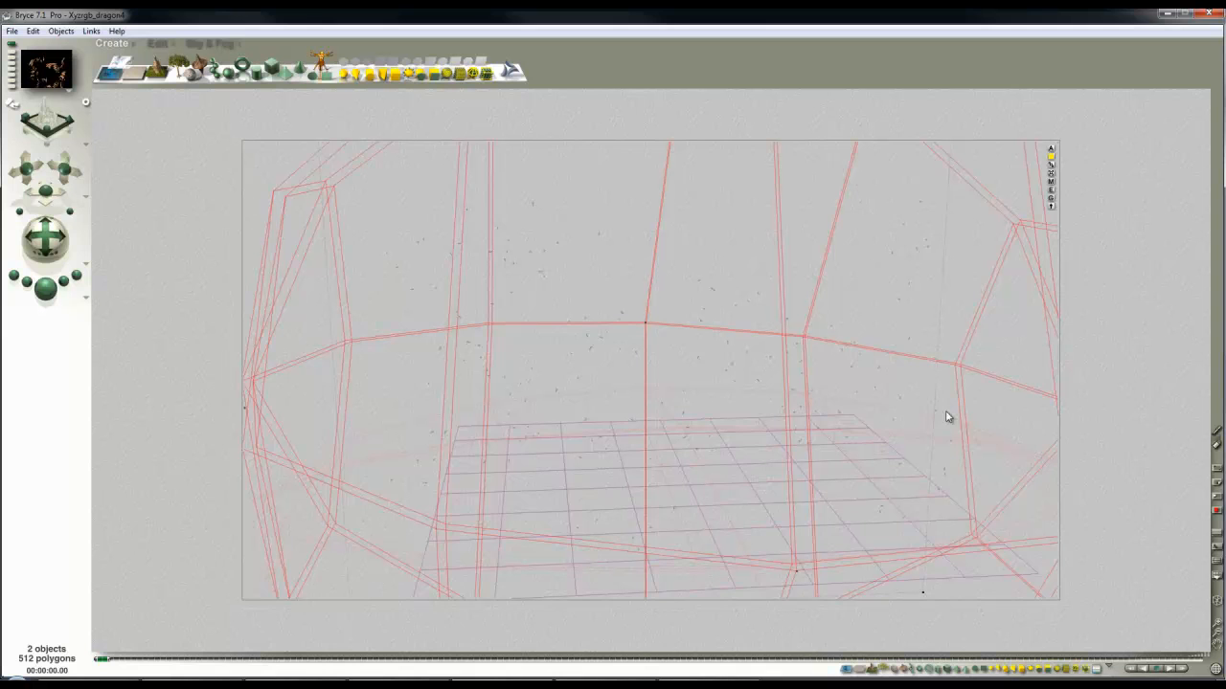
Pick the dragon model from the list of objects overlapping the clicked spot.
right_click(622, 393)
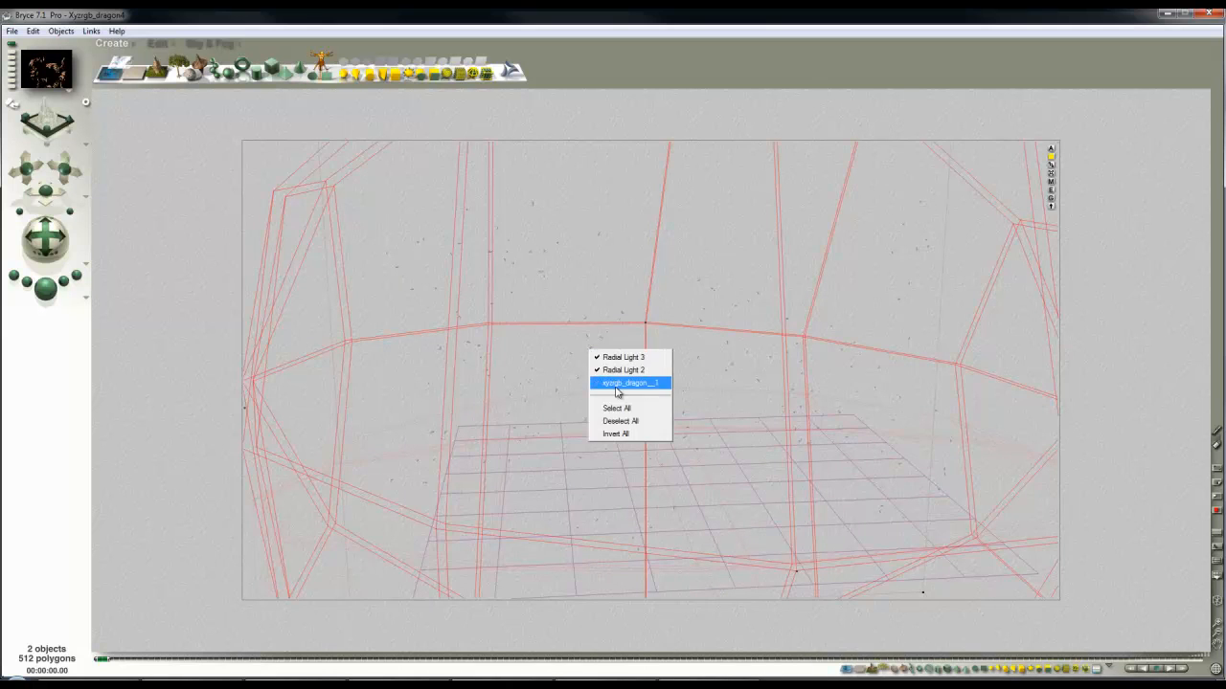
left_click(629, 383)
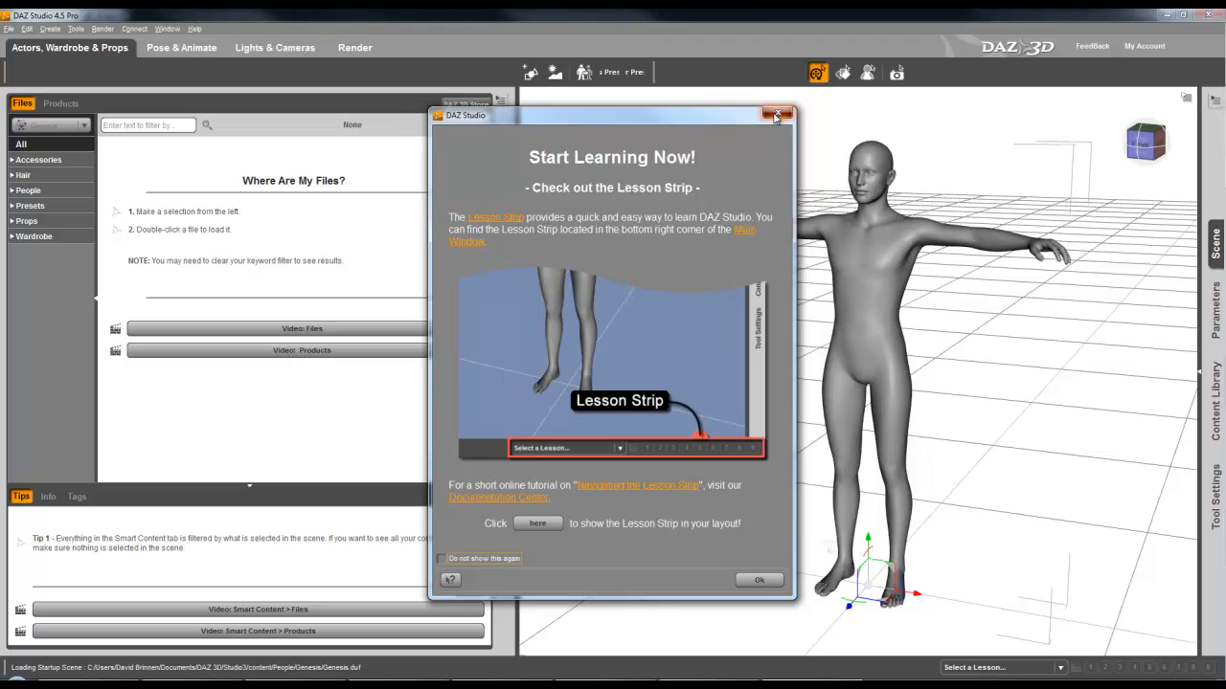
Dismiss the lesson tips and browse all 114 files in the Smart Content library.
left_click(778, 114)
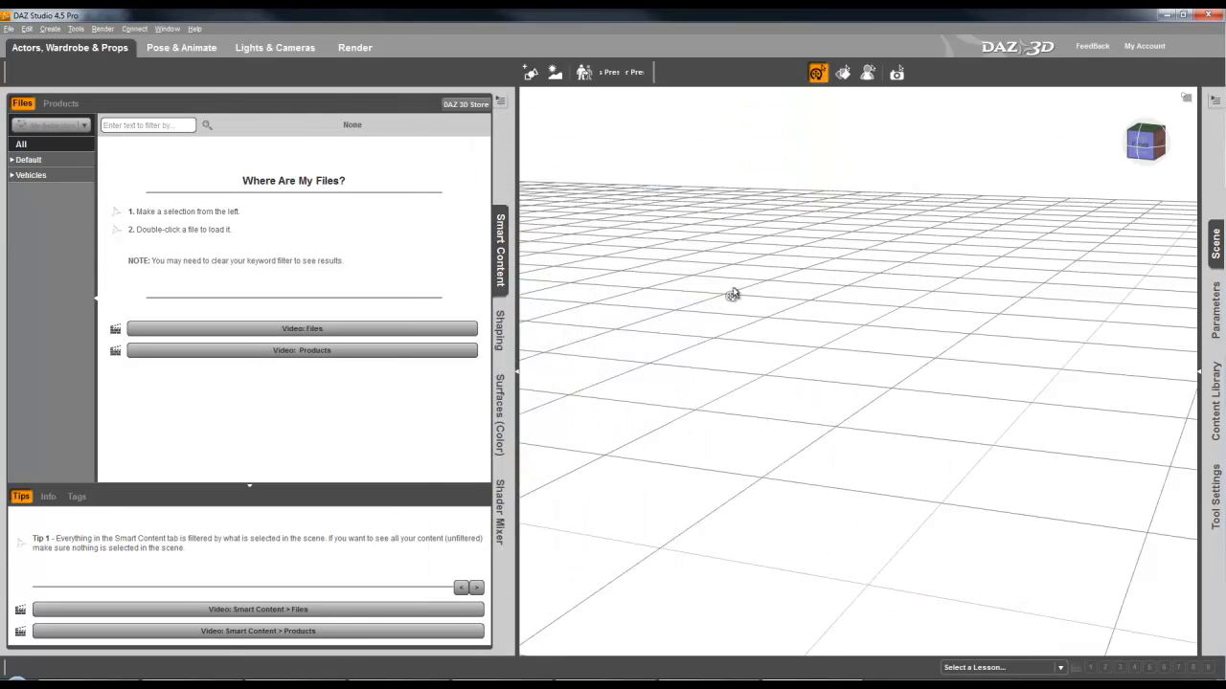
left_click(21, 143)
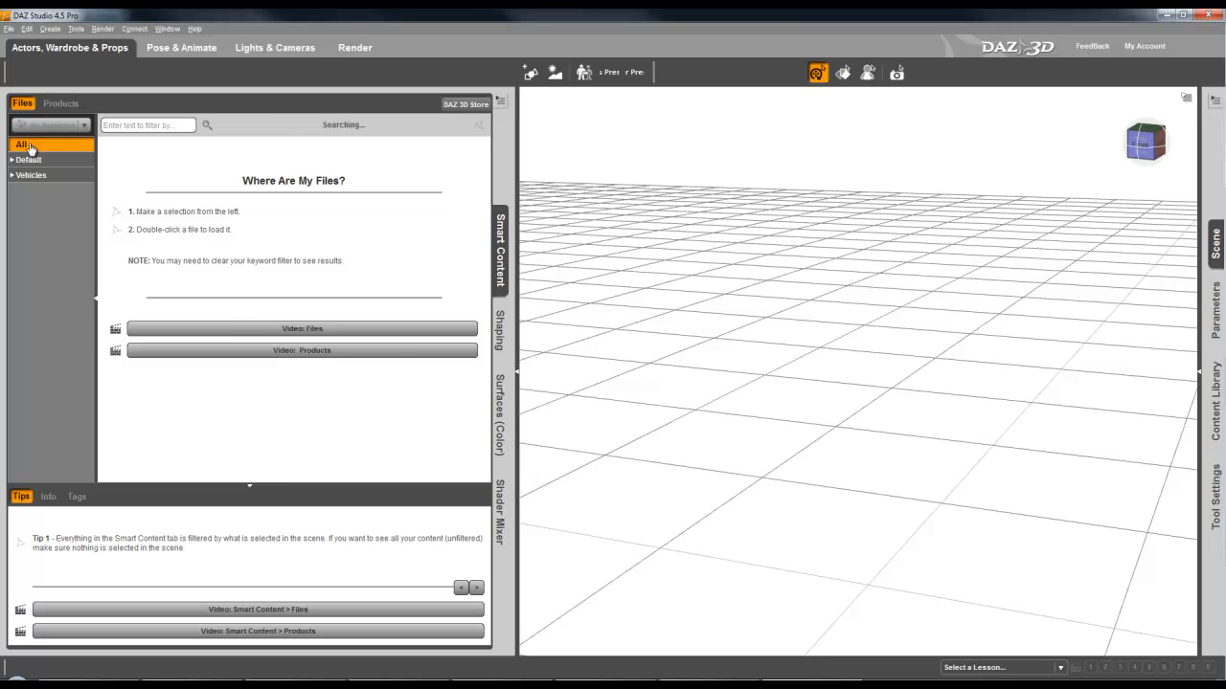
left_click(24, 144)
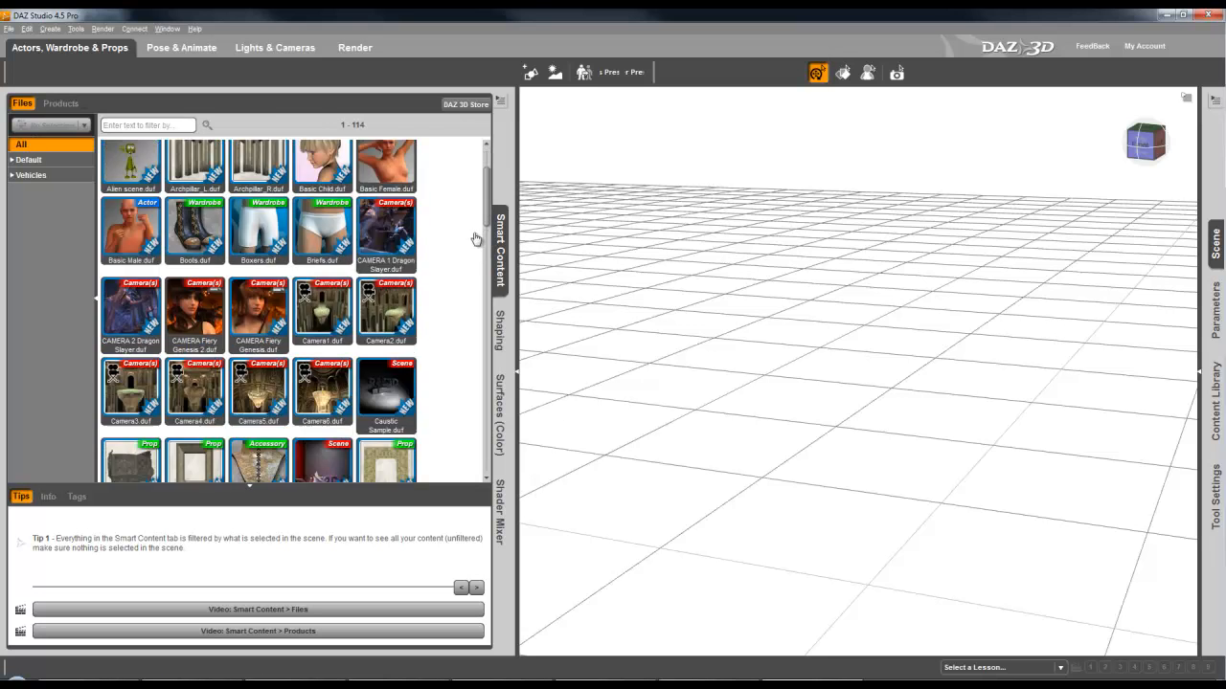
scroll("down", 3)
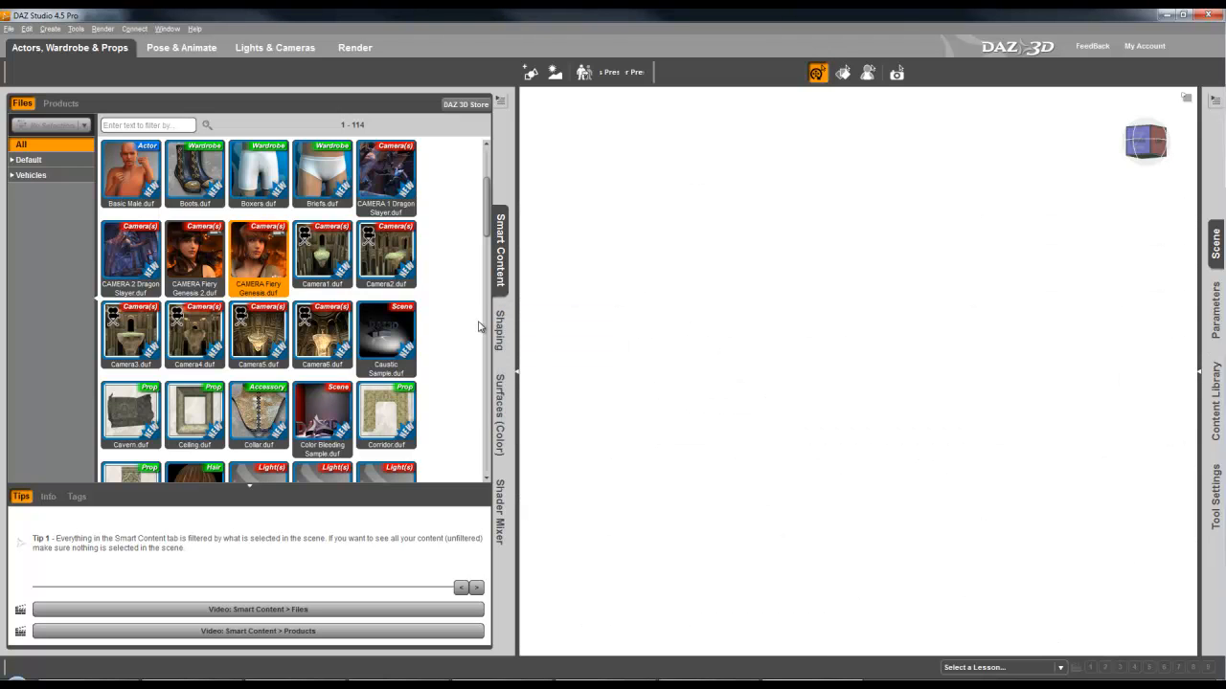
mouse_move(614, 332)
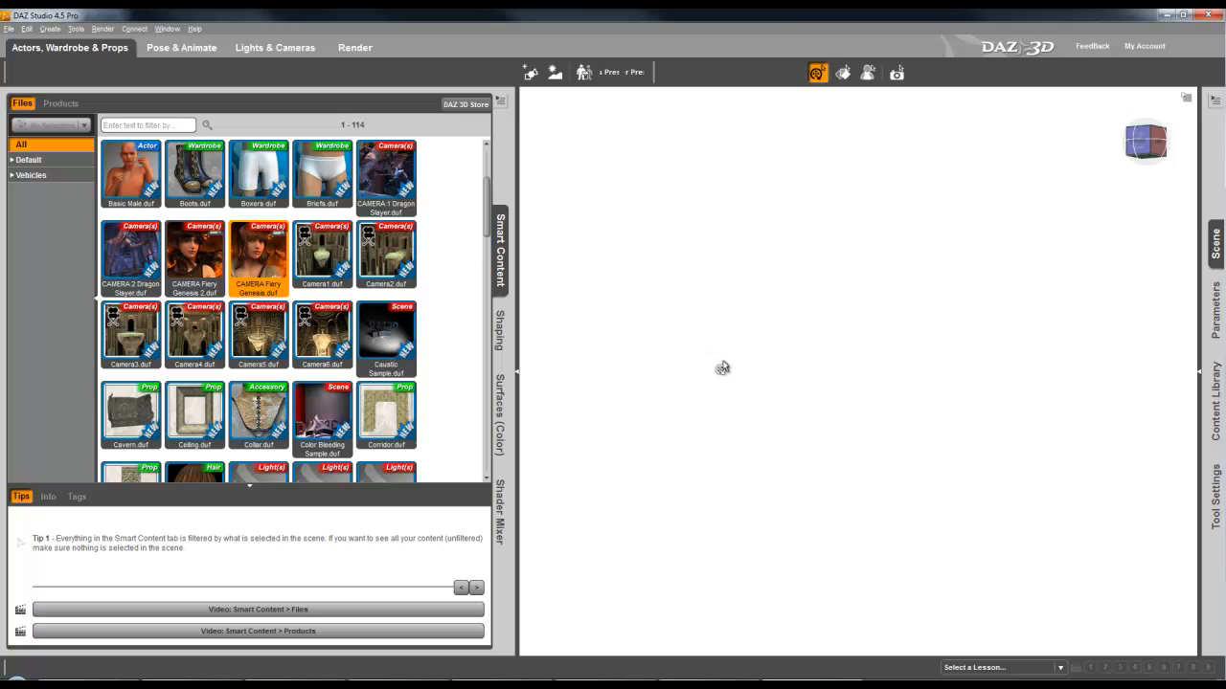
scroll("down", 3)
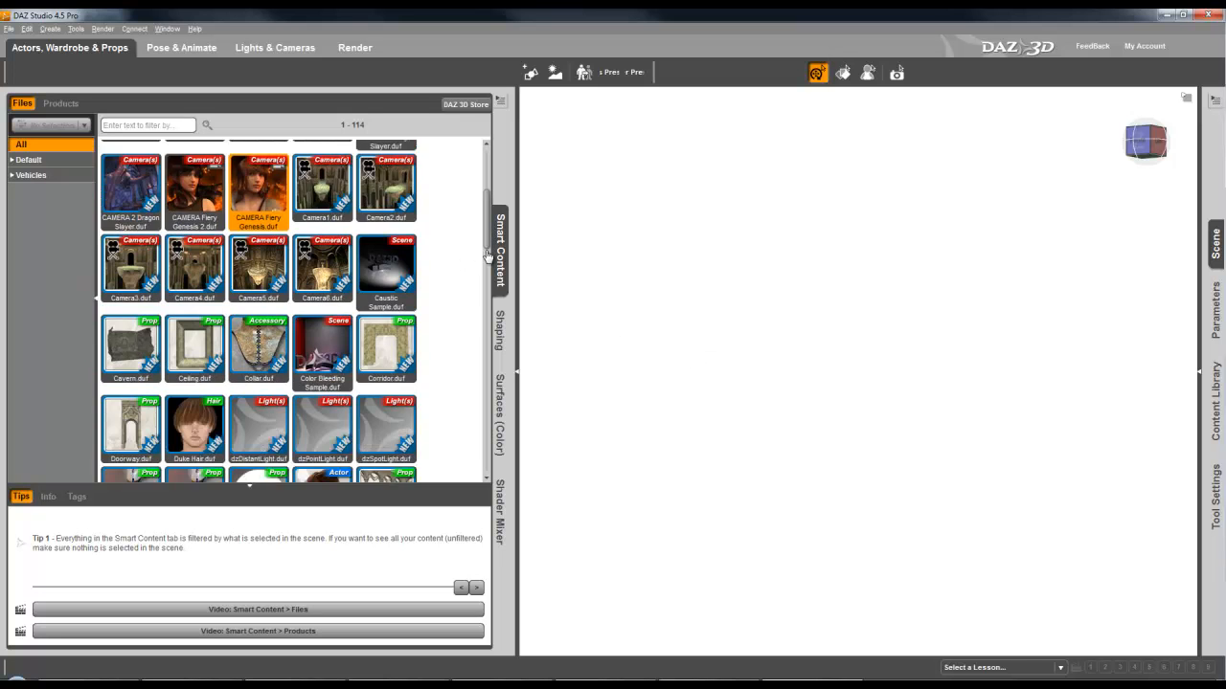
scroll("down", 3)
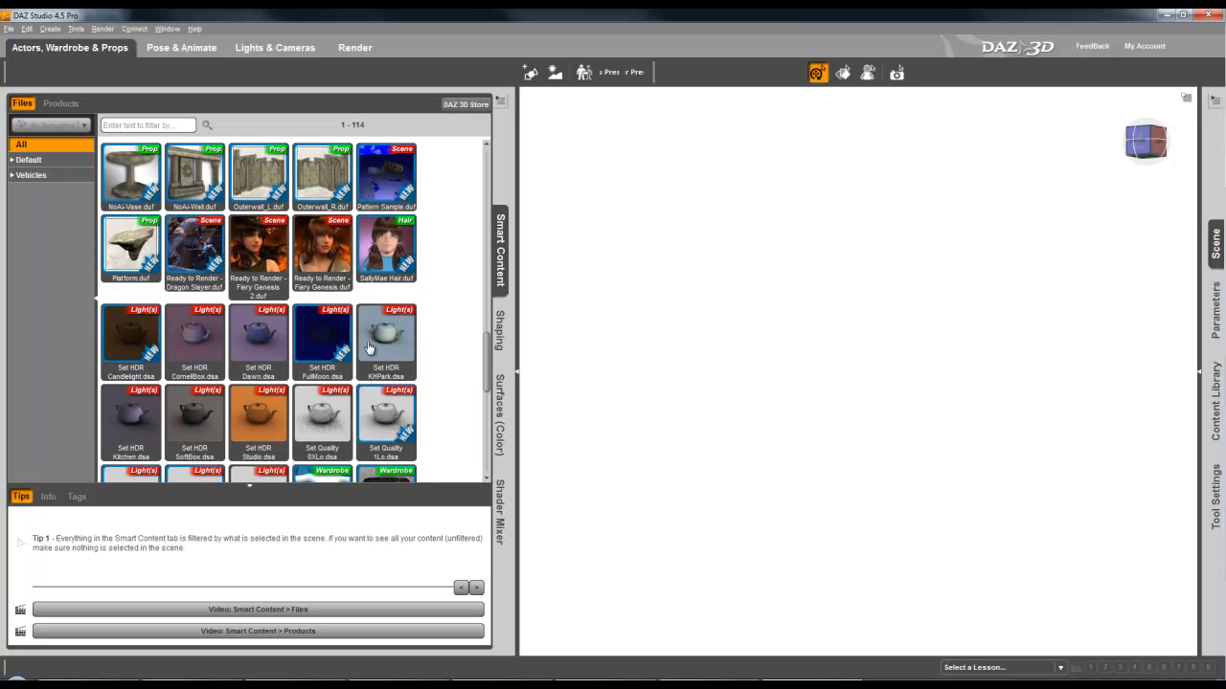
mouse_move(456, 343)
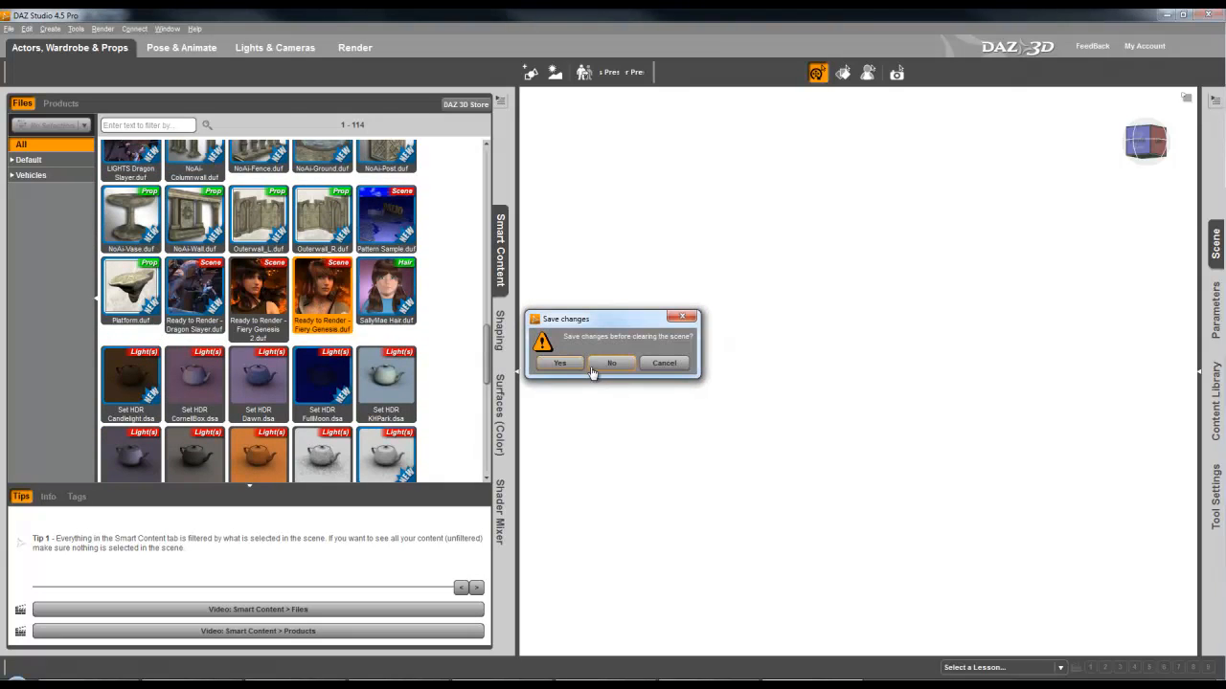
Clear the scene without saving, then apply the Female Reclining 01 pose.
left_click(611, 363)
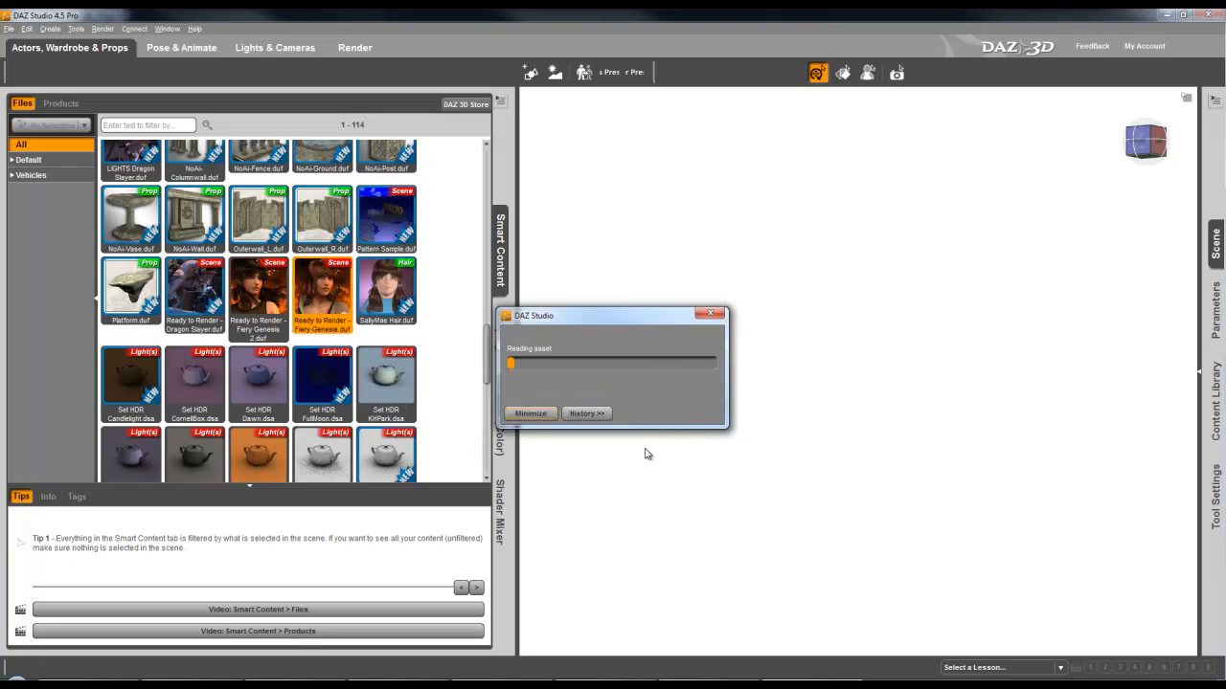
mouse_move(690, 455)
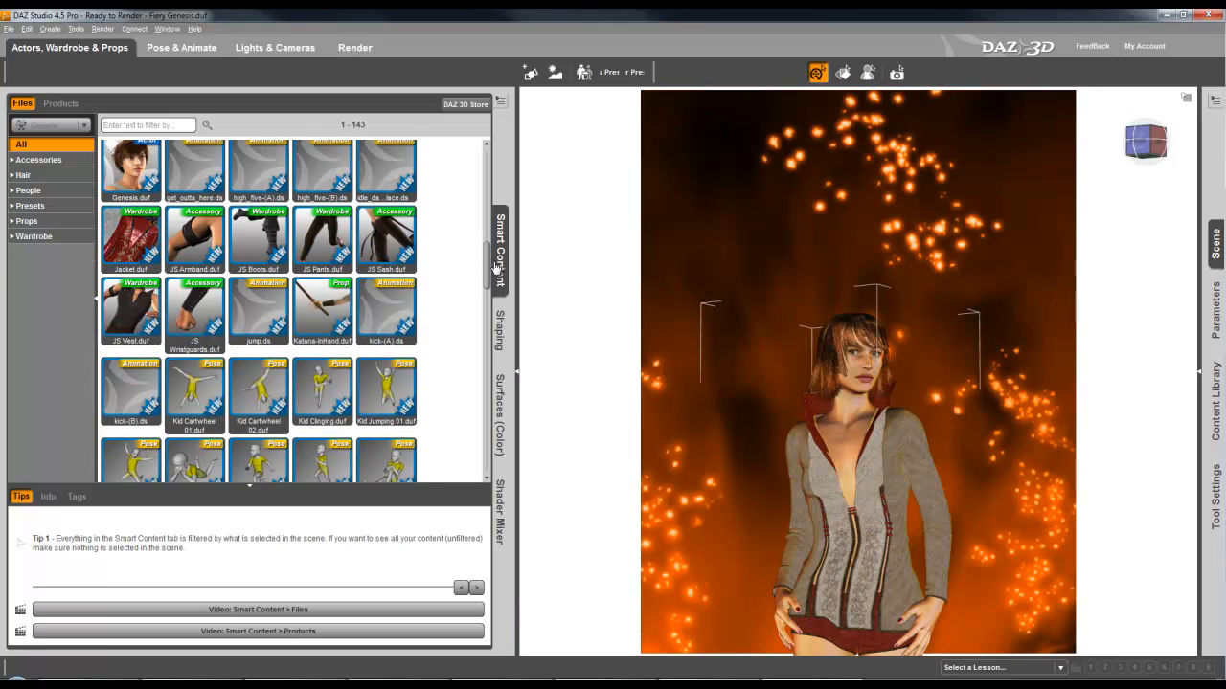
scroll("up", 3)
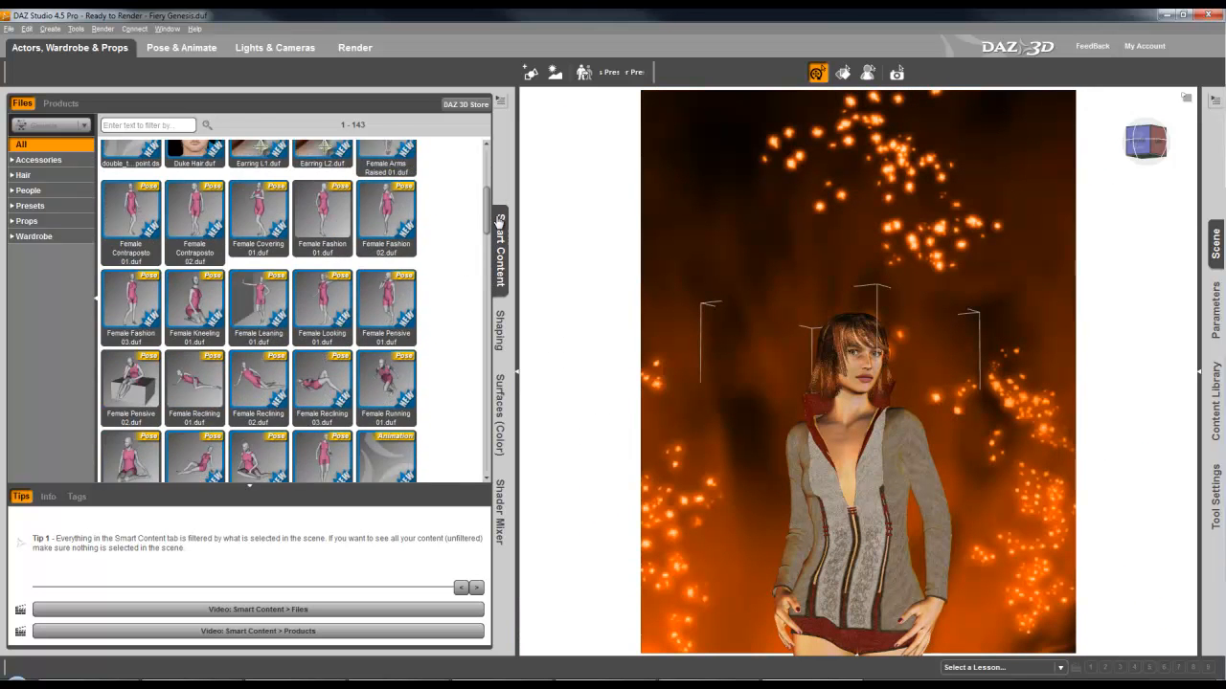
scroll("up", 3)
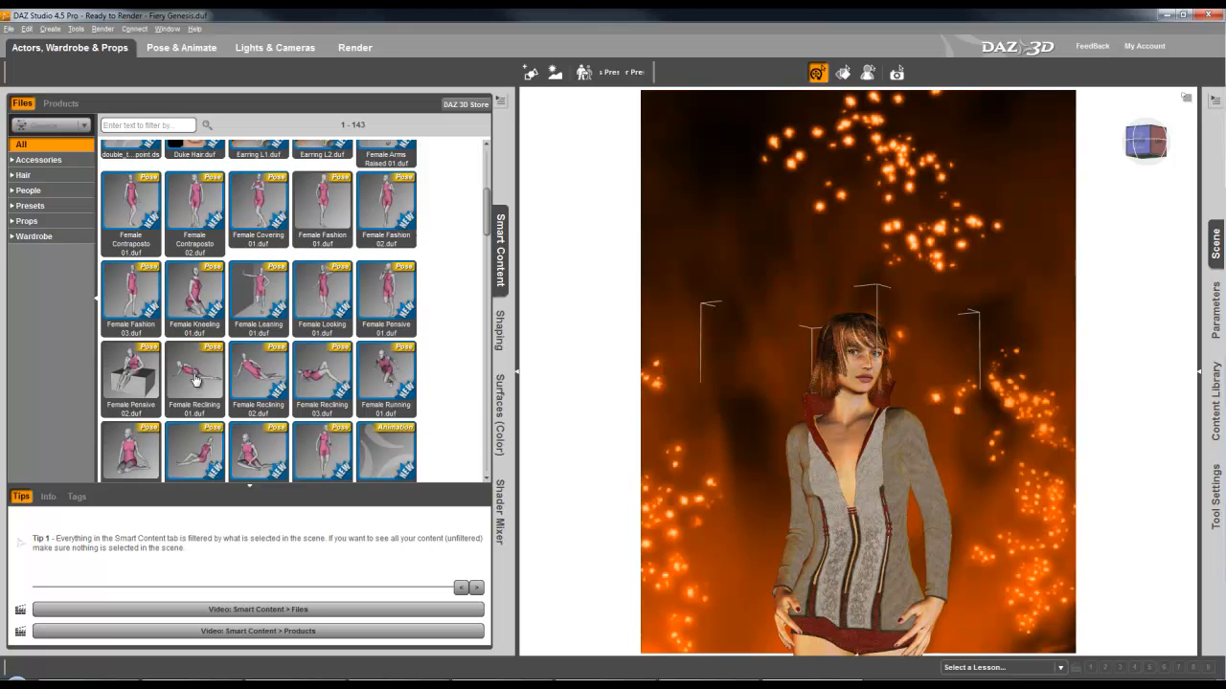
double_click(193, 372)
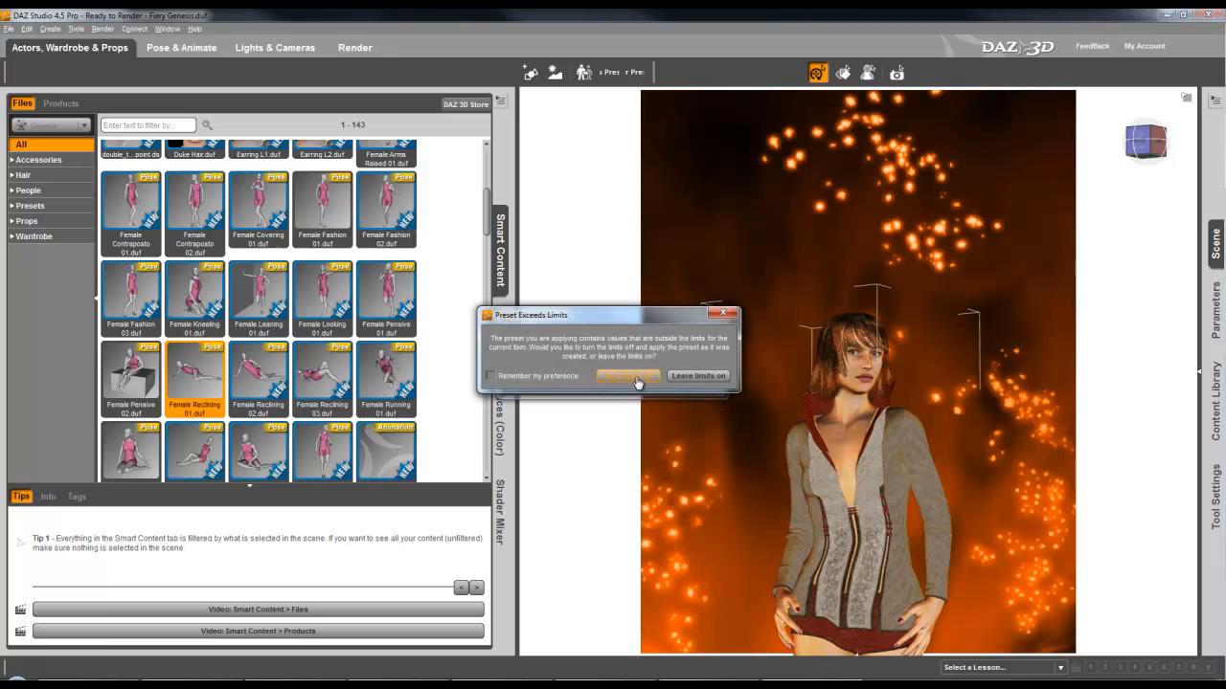
mouse_move(632, 381)
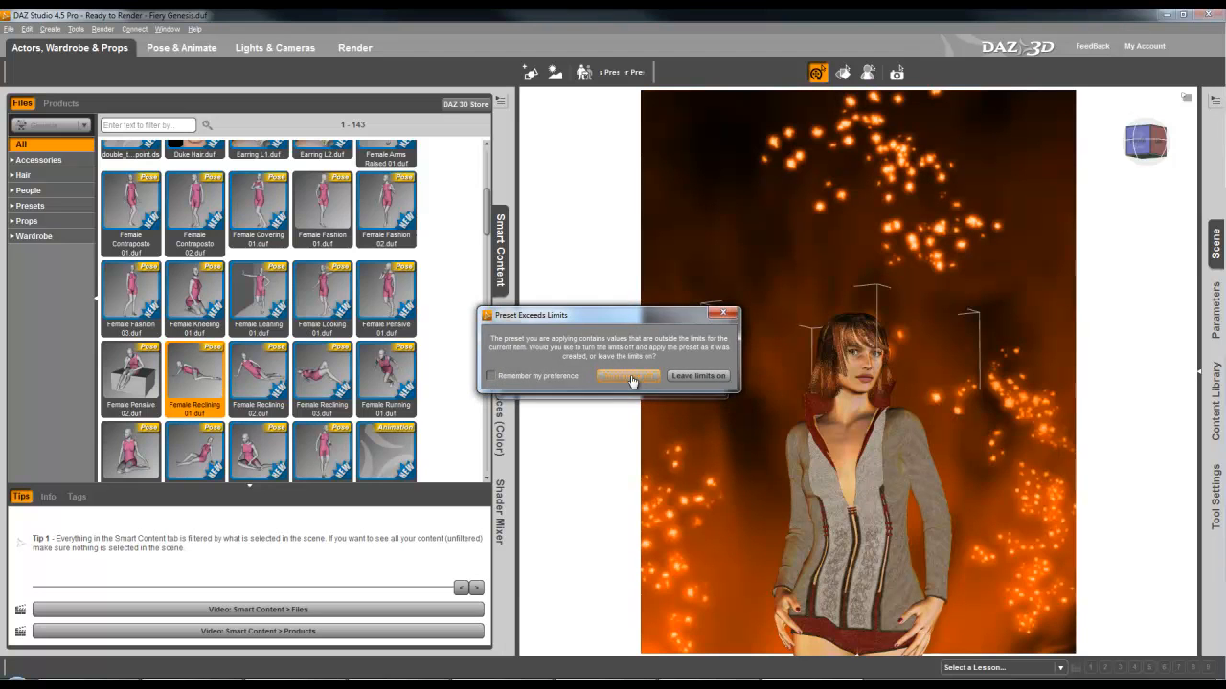
left_click(628, 376)
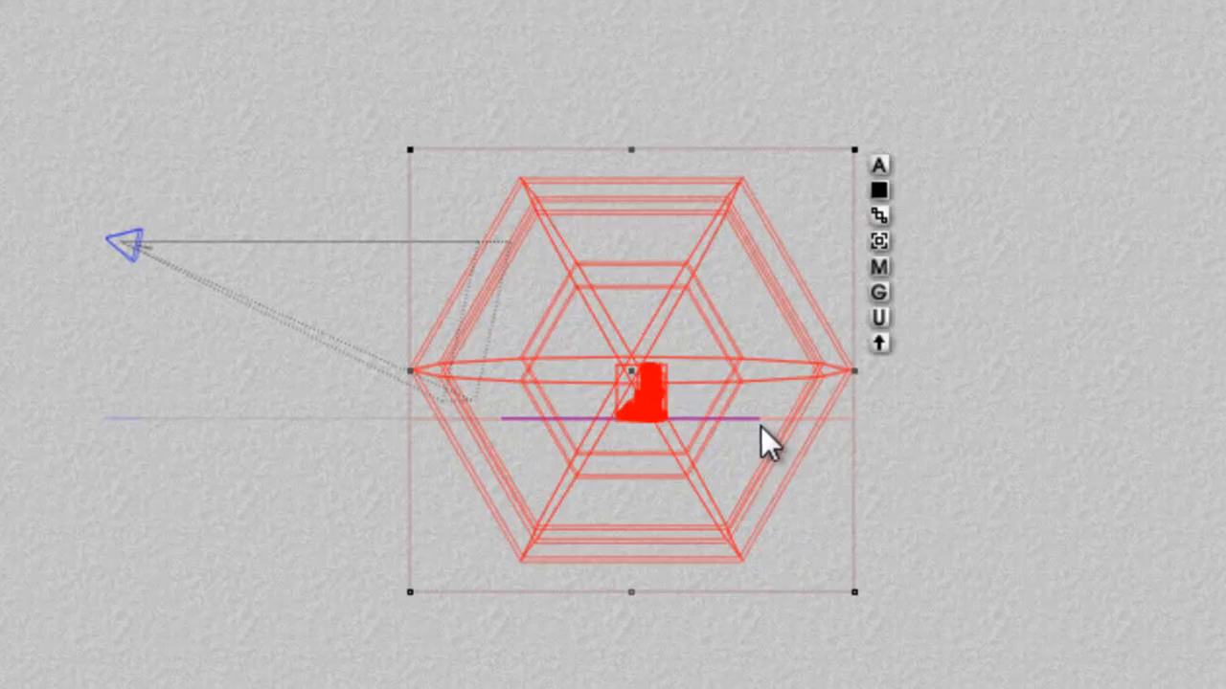
Select Radial Light 2 from the overlapping lights and reposition the imported figure.
right_click(757, 436)
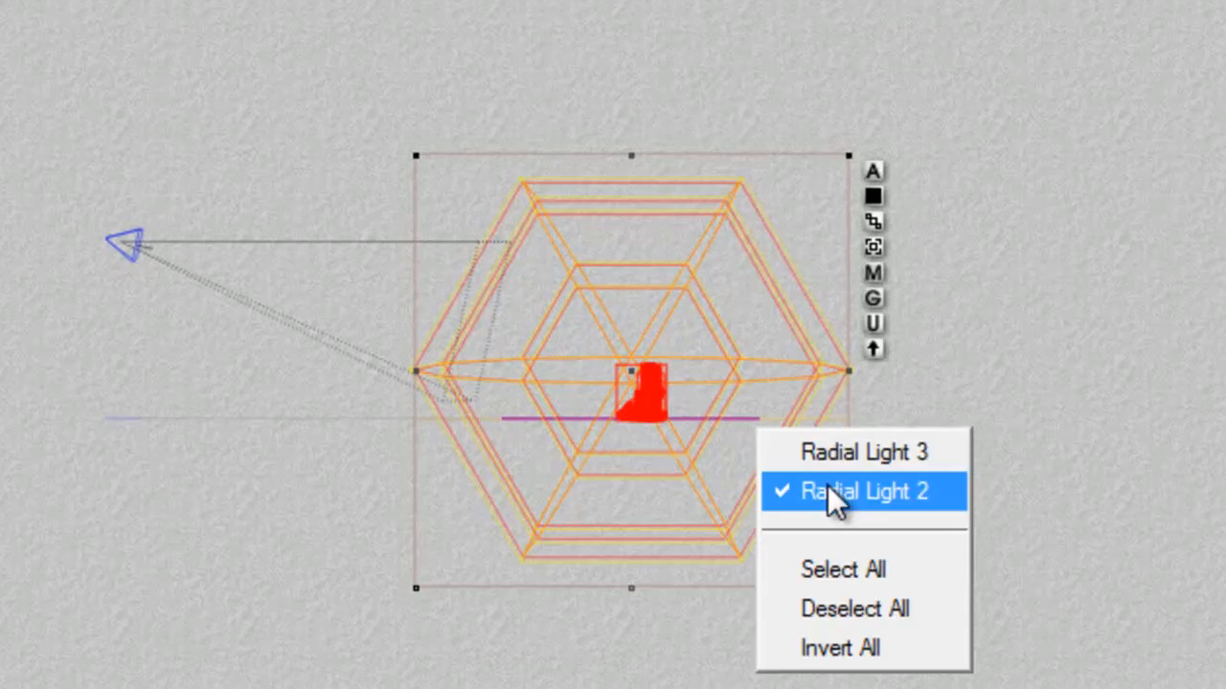
left_click(865, 491)
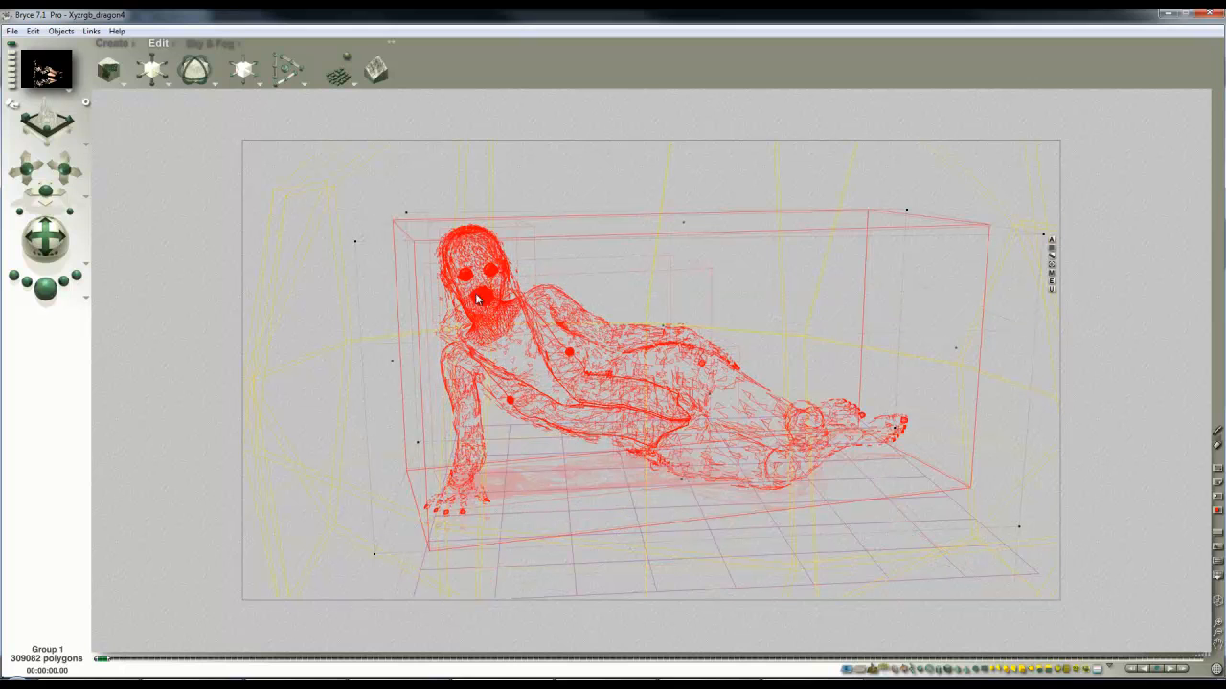
mouse_move(468, 526)
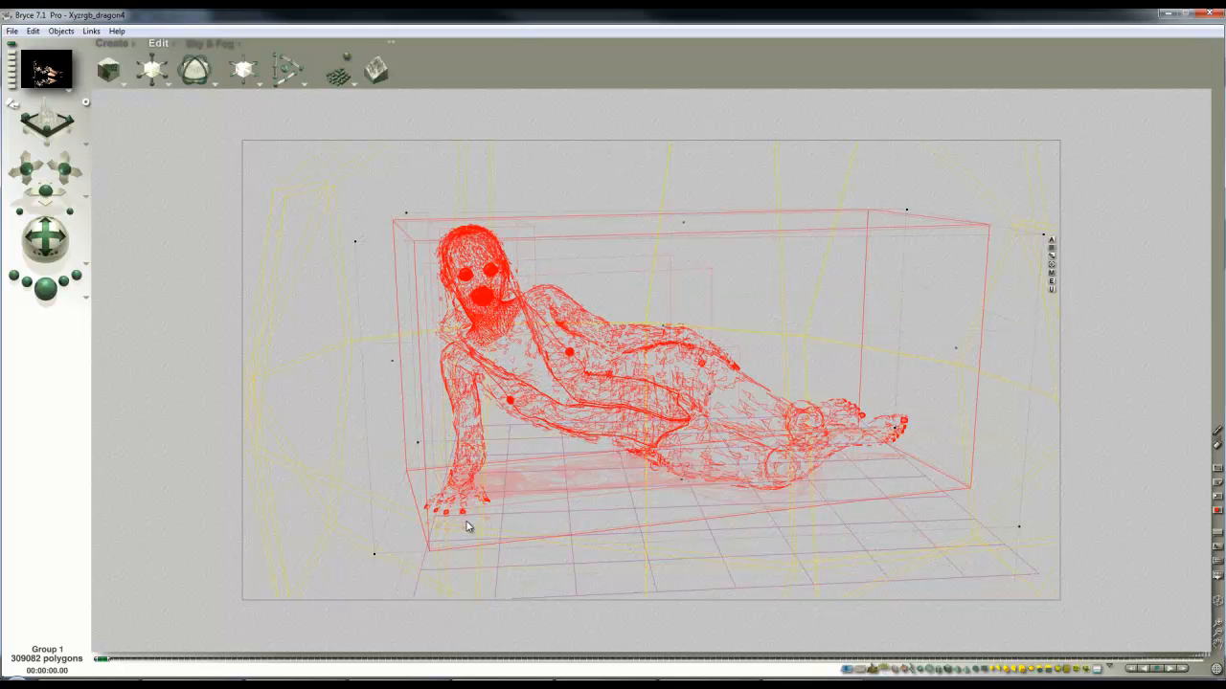
mouse_move(243, 70)
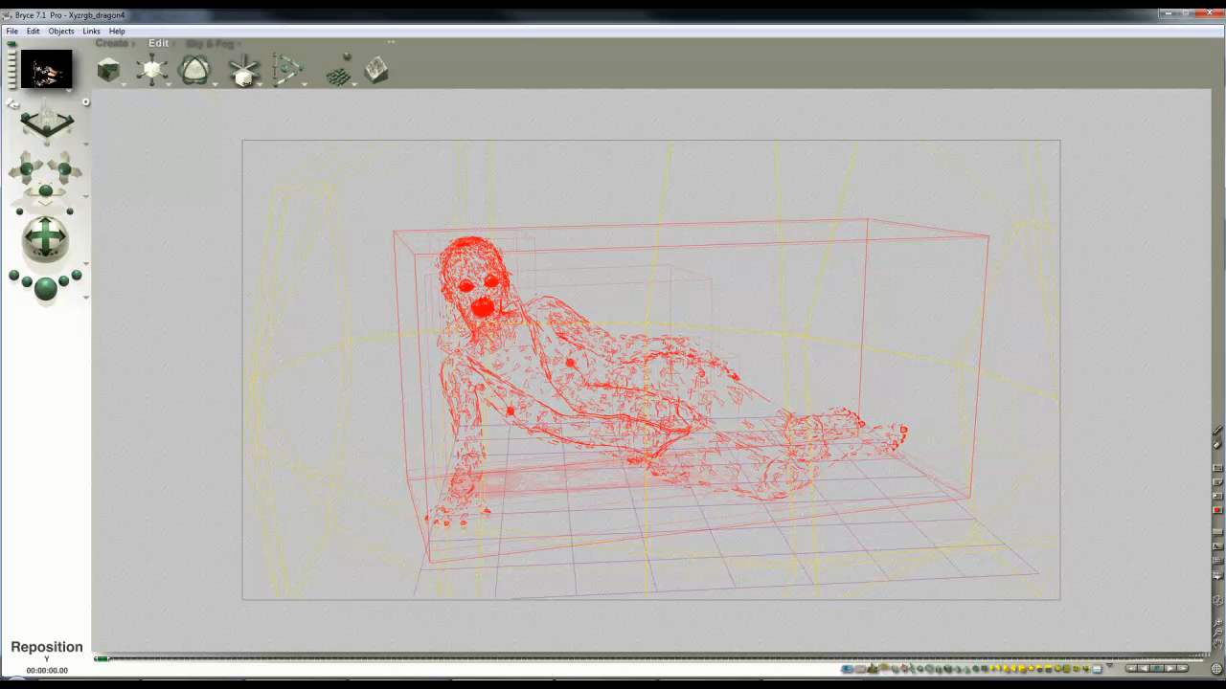
left_click(467, 563)
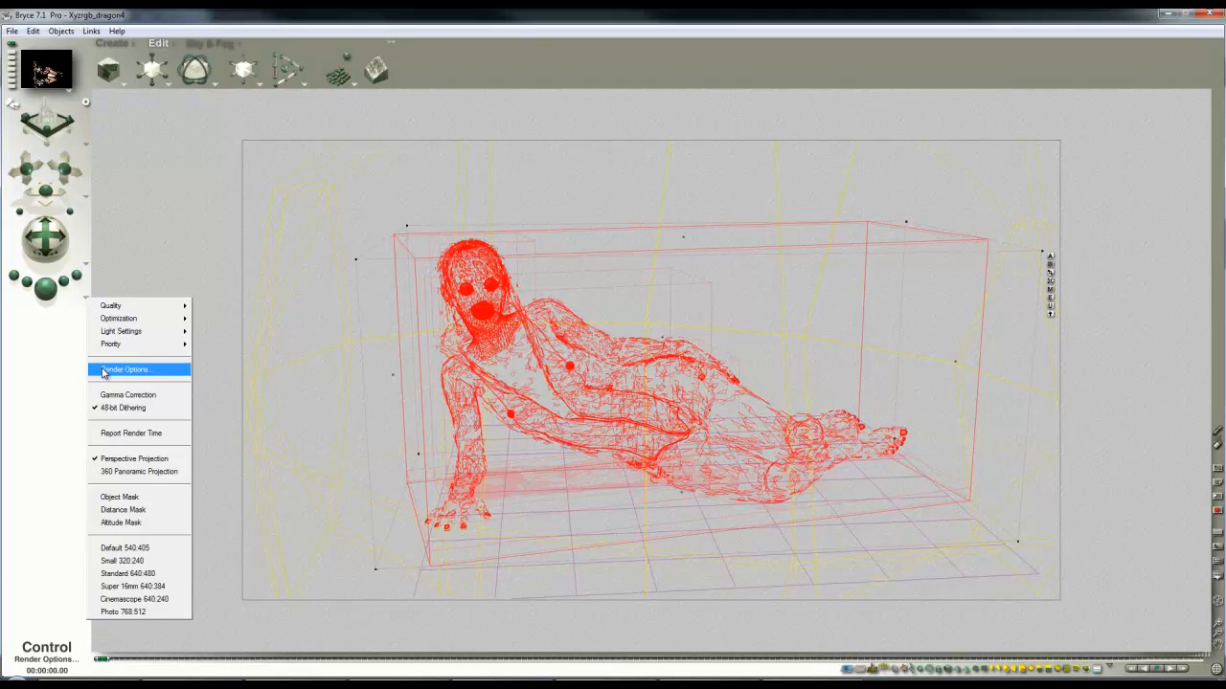
Set rendering to 256 rays per pixel and select the ground plane Plane 1.
left_click(127, 369)
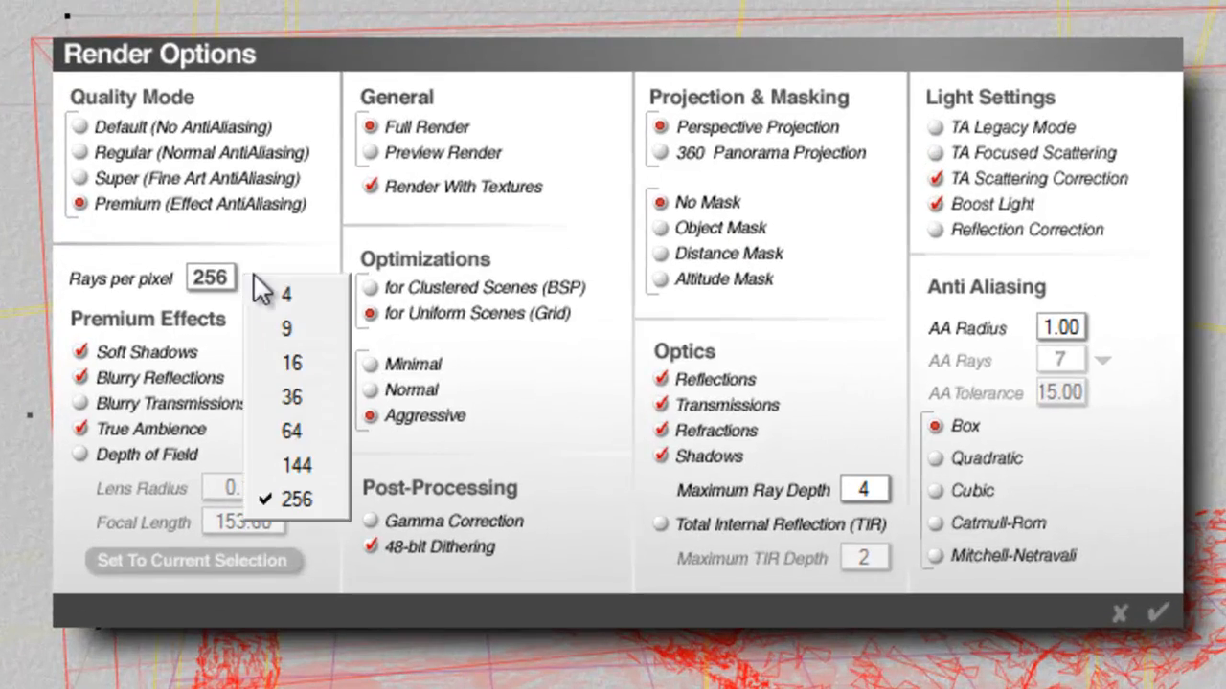
left_click(289, 294)
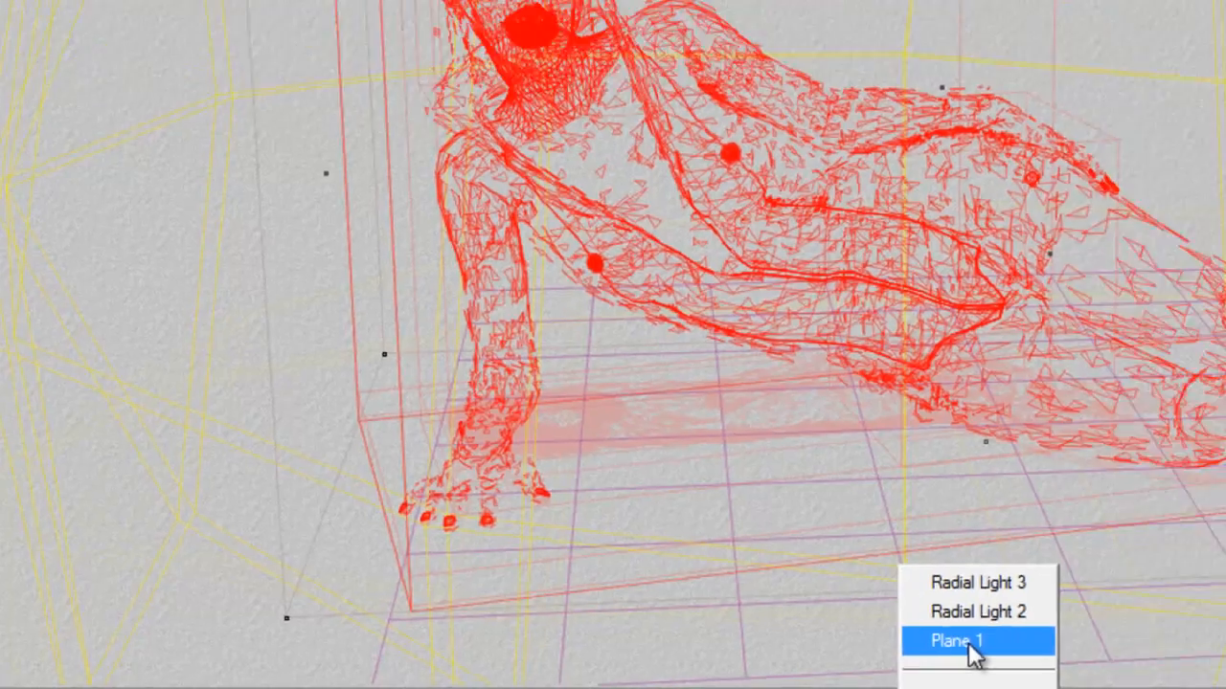
left_click(956, 640)
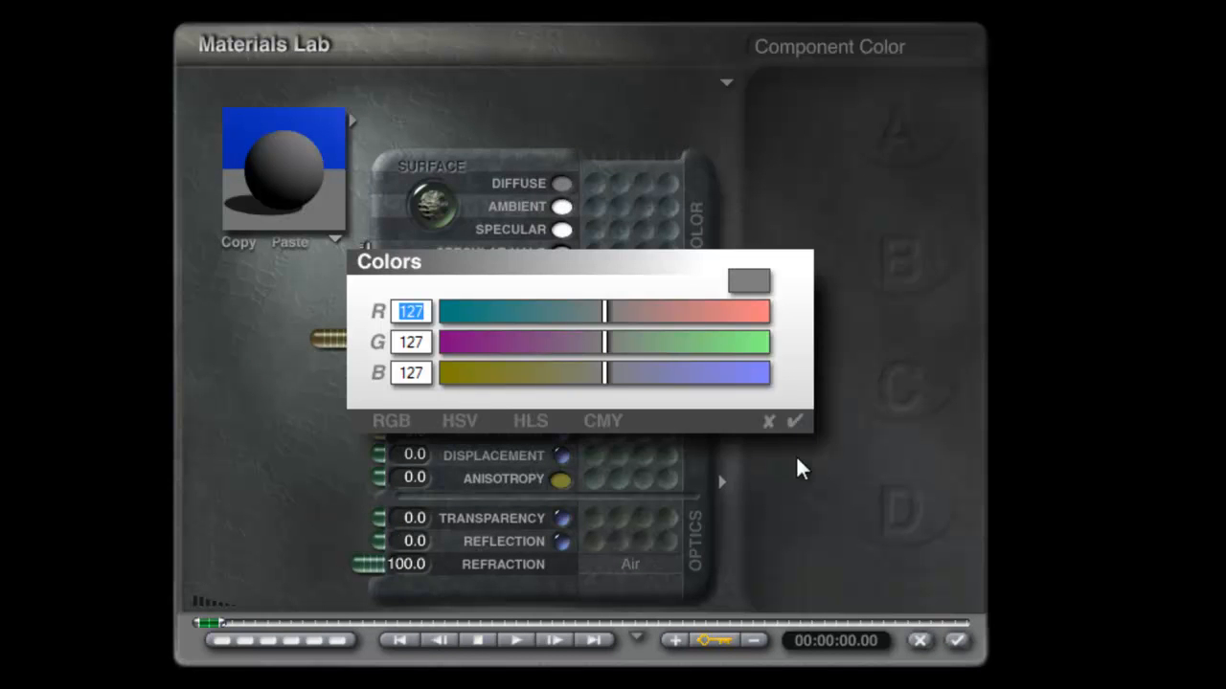
Close the colour picker in the ground plane's Materials Lab.
left_click(794, 421)
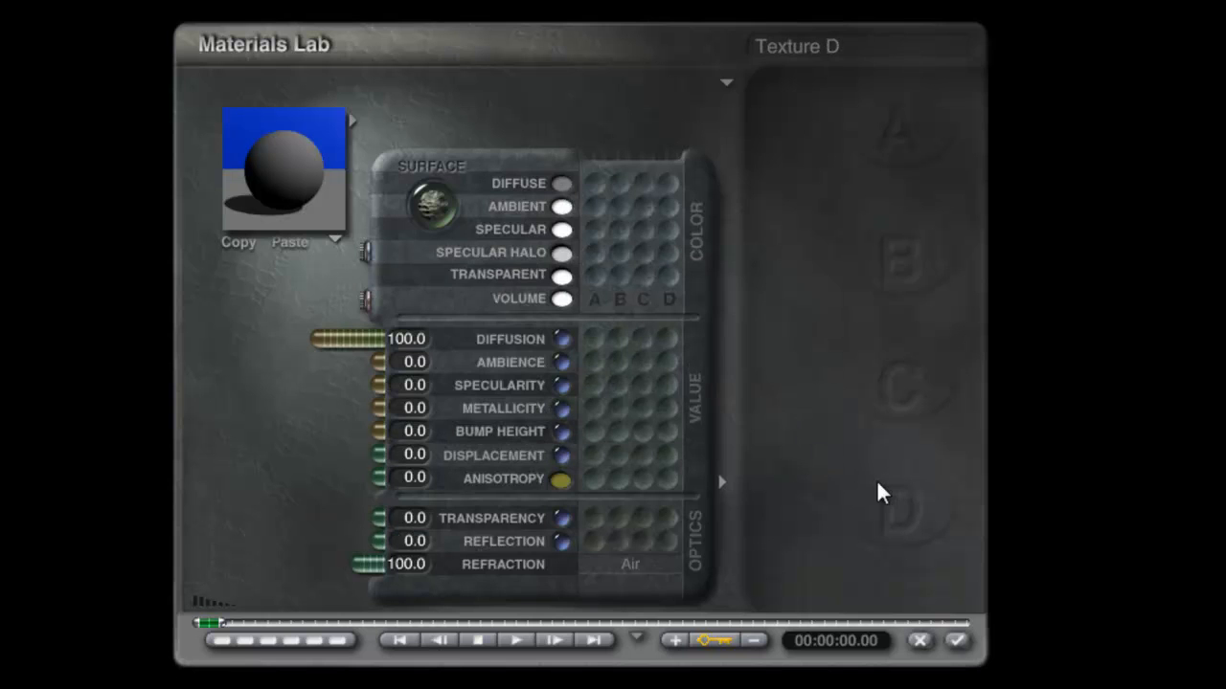
mouse_move(876, 506)
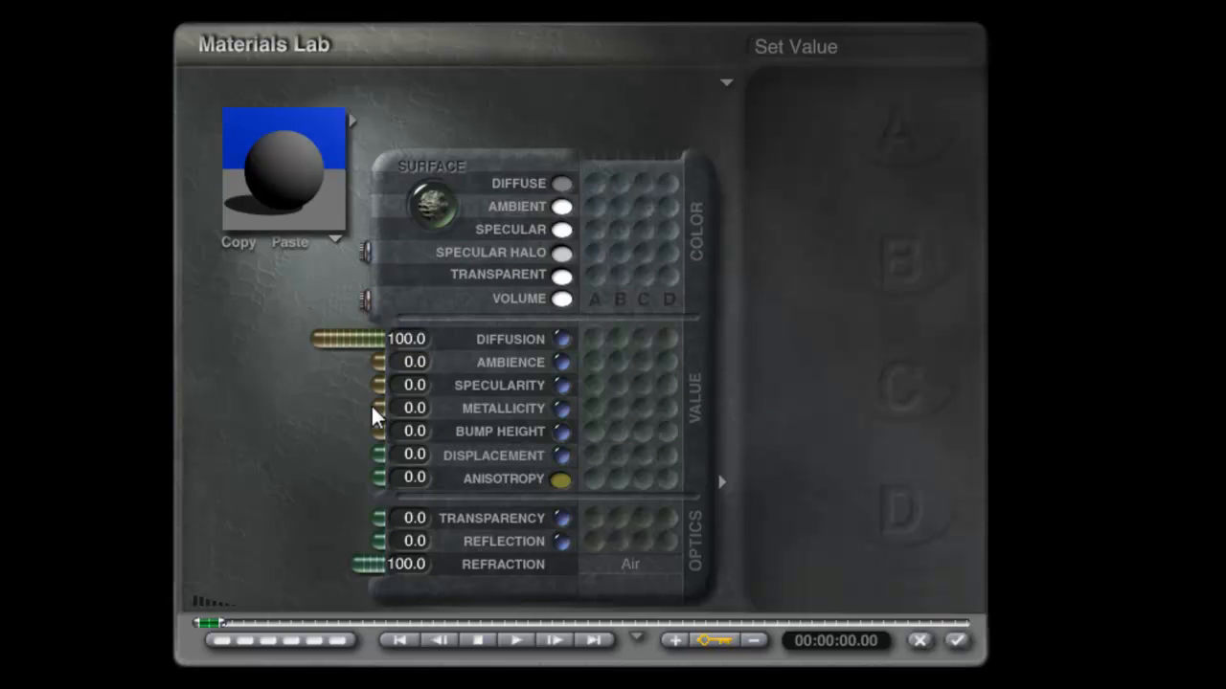
mouse_move(405, 549)
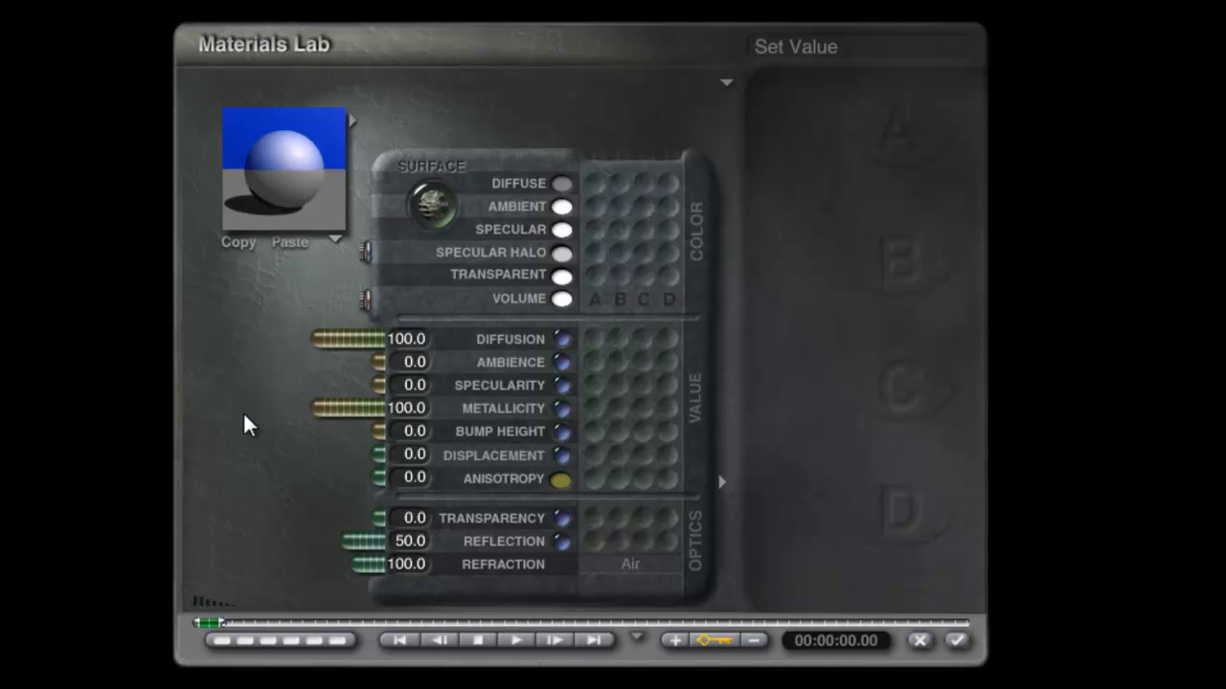
mouse_move(297, 180)
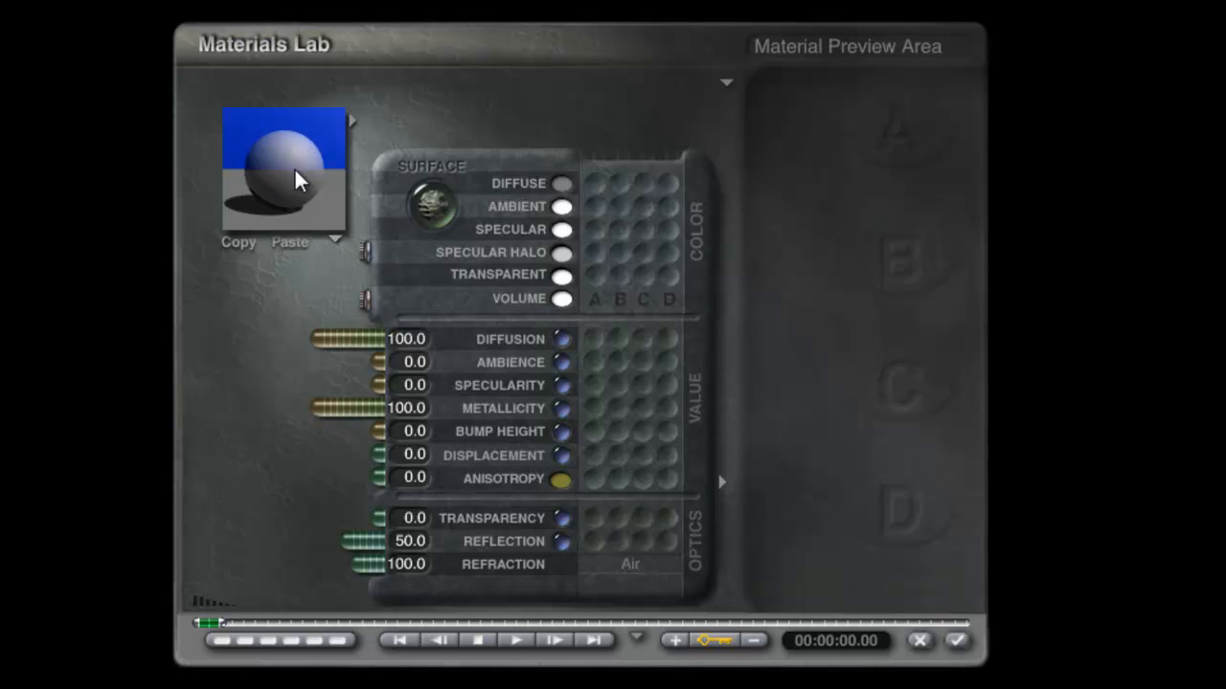
mouse_move(286, 177)
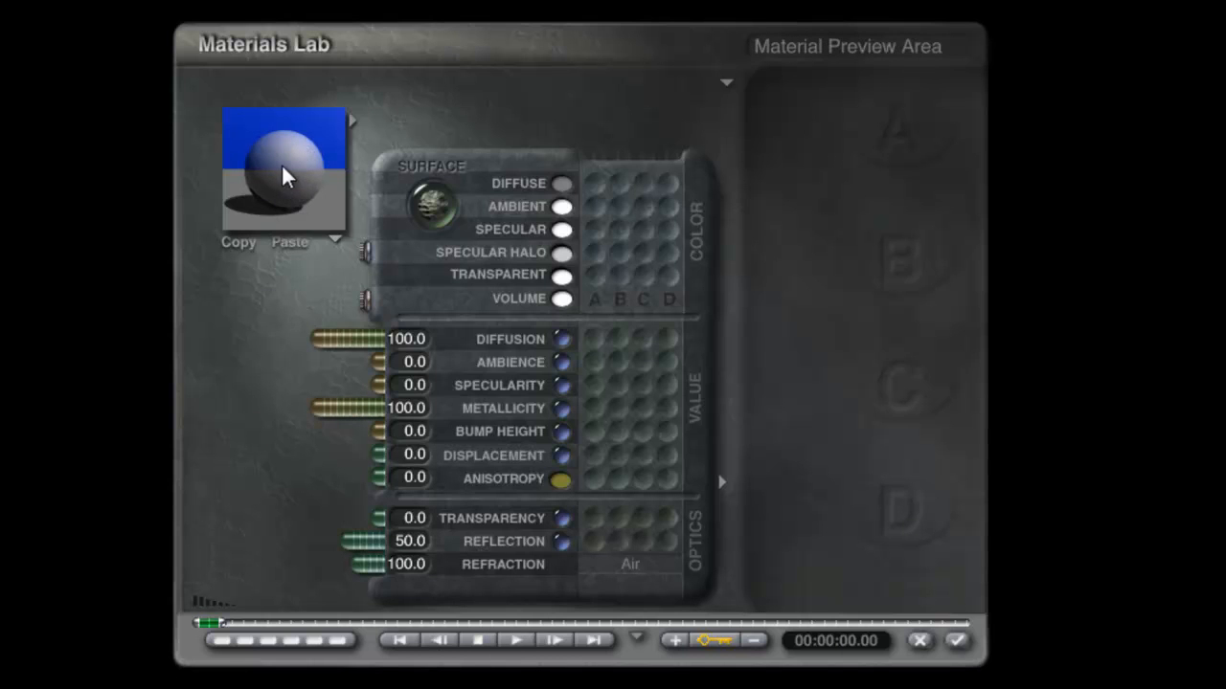
mouse_move(385, 186)
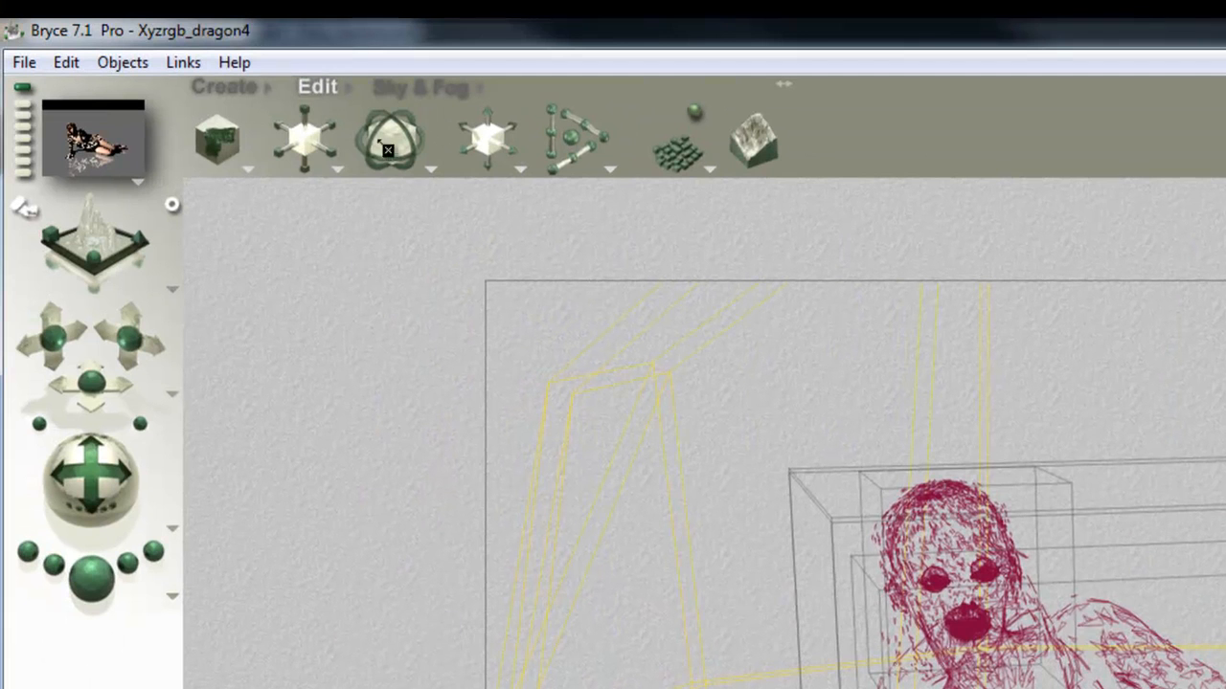
mouse_move(421, 86)
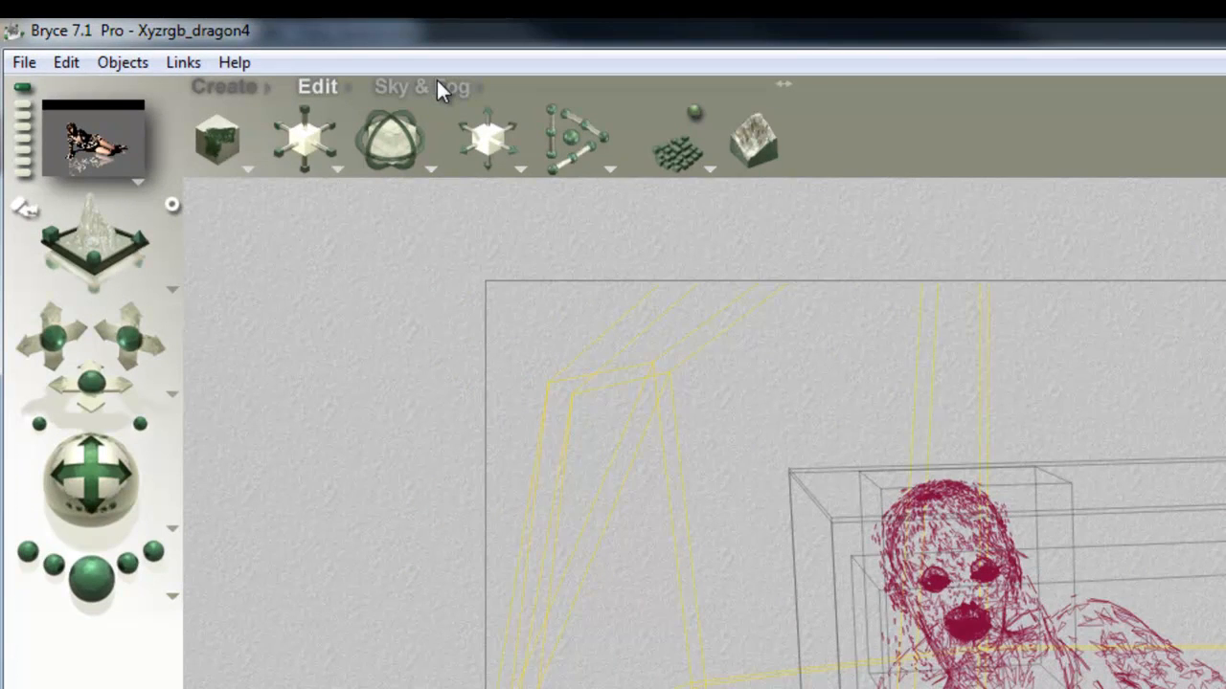
mouse_move(489, 139)
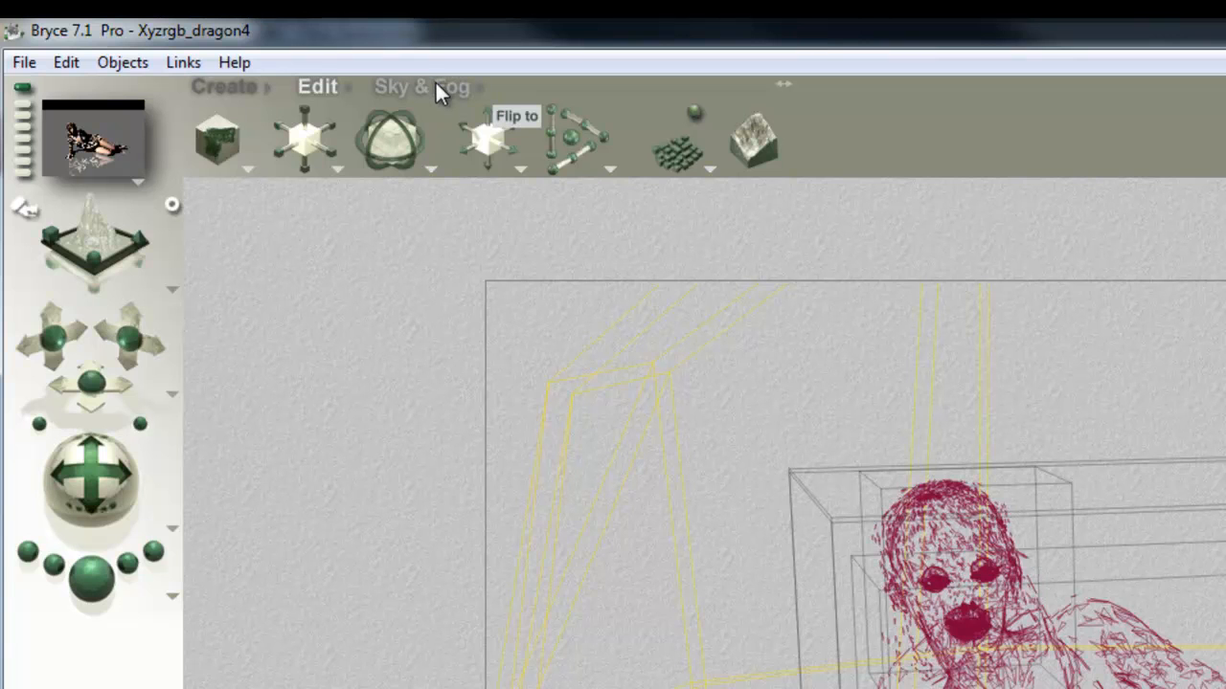
Disable the sun light in Sky Lab and return to the scene.
left_click(422, 86)
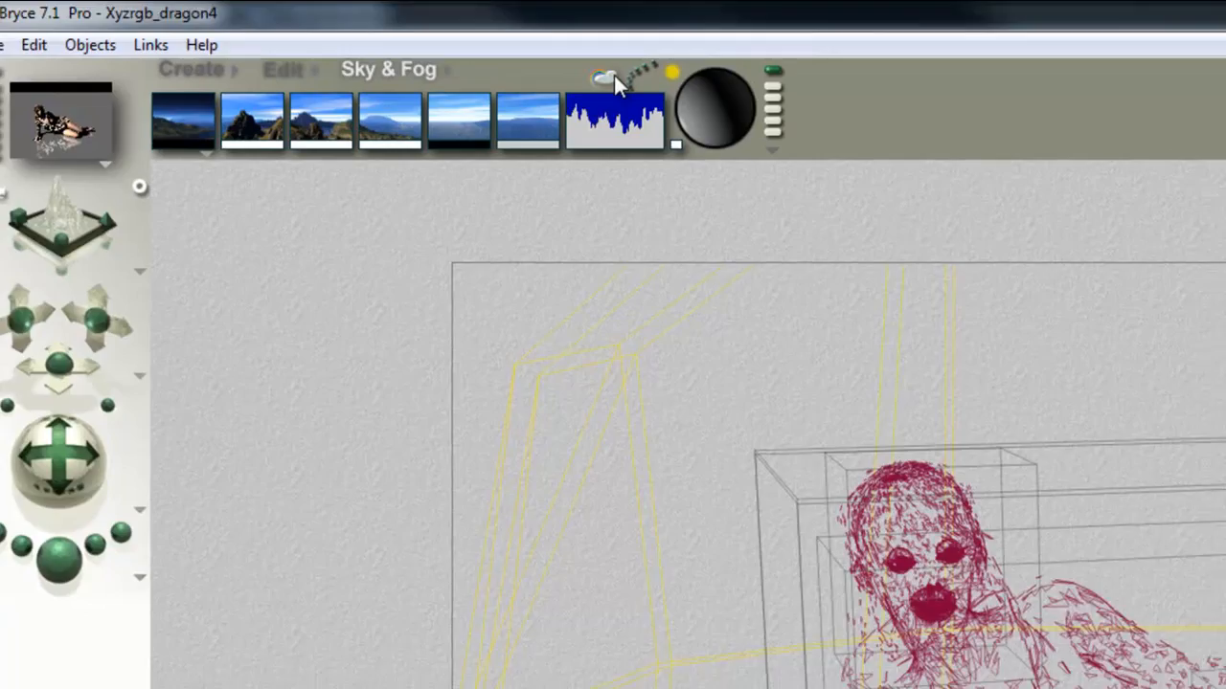
left_click(601, 79)
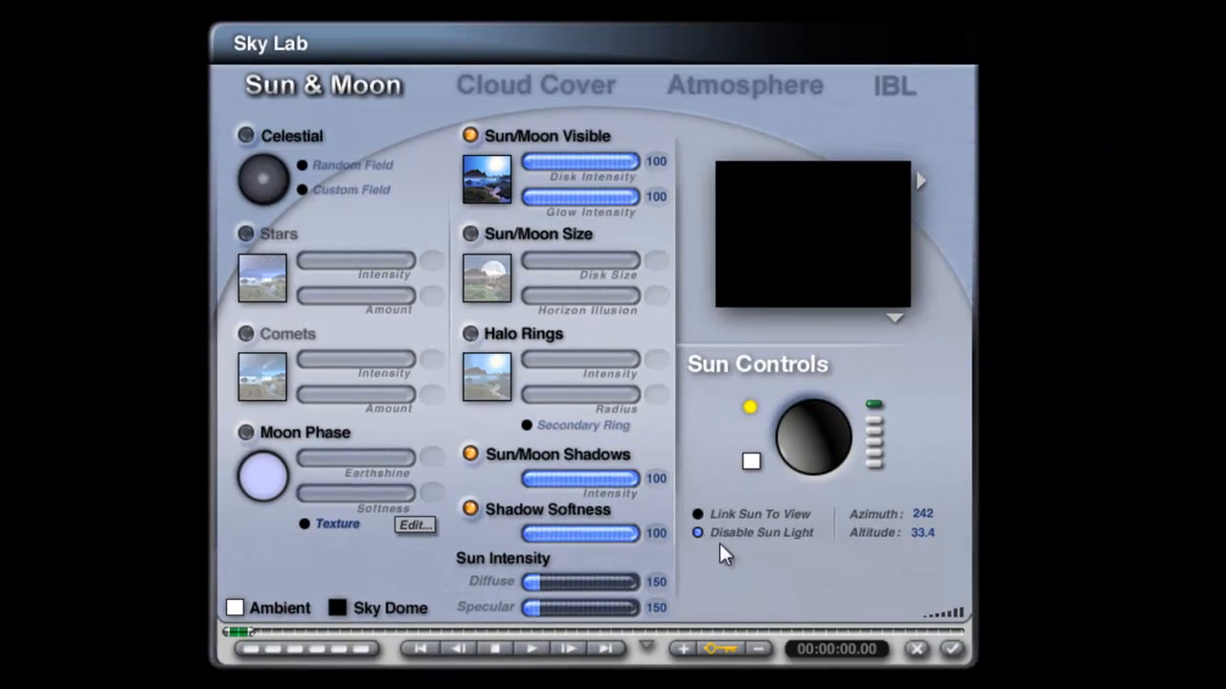
left_click(950, 649)
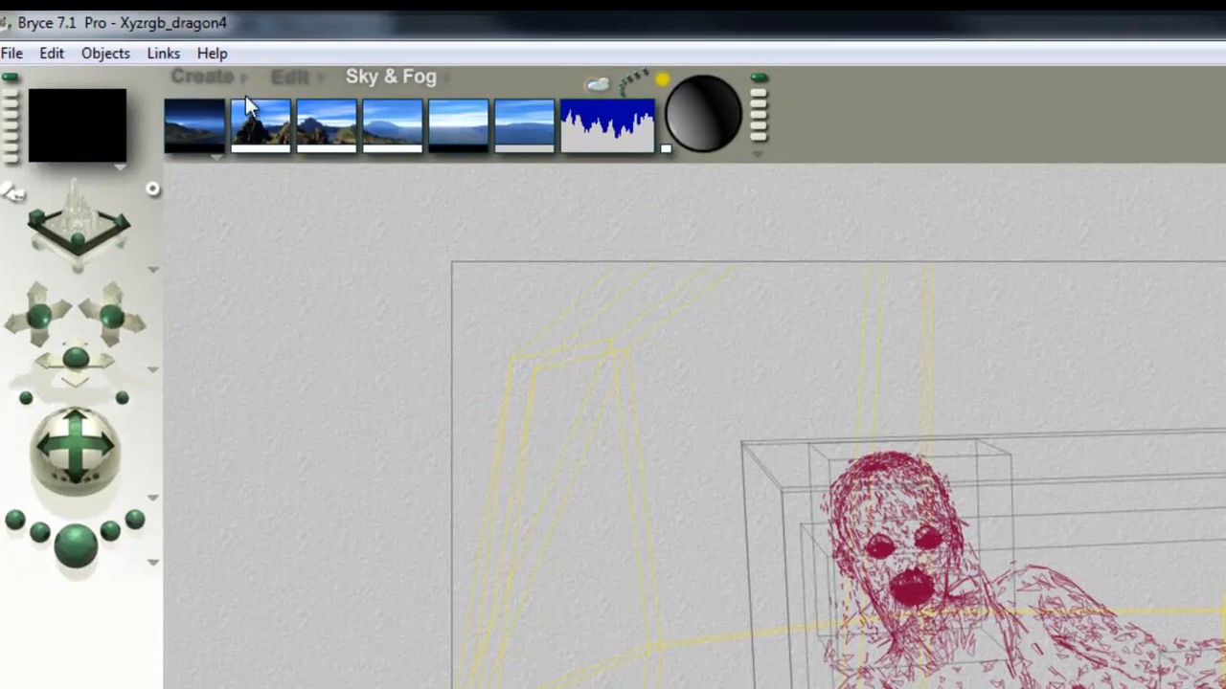
left_click(202, 76)
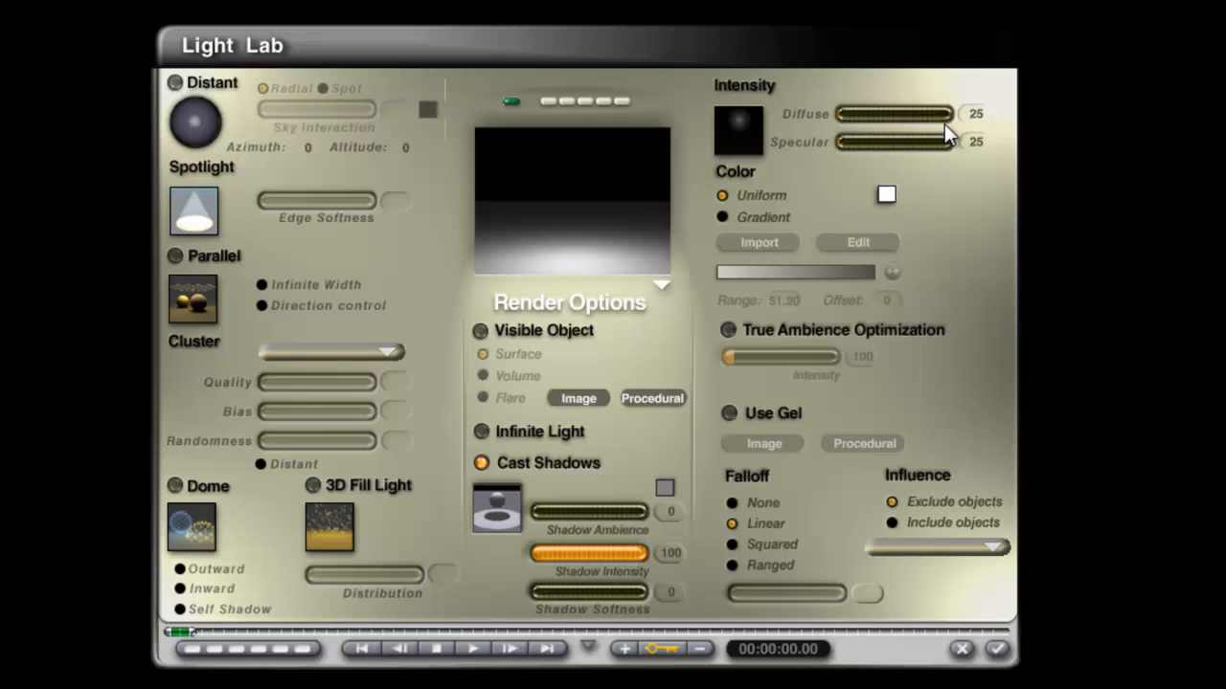
mouse_move(800, 498)
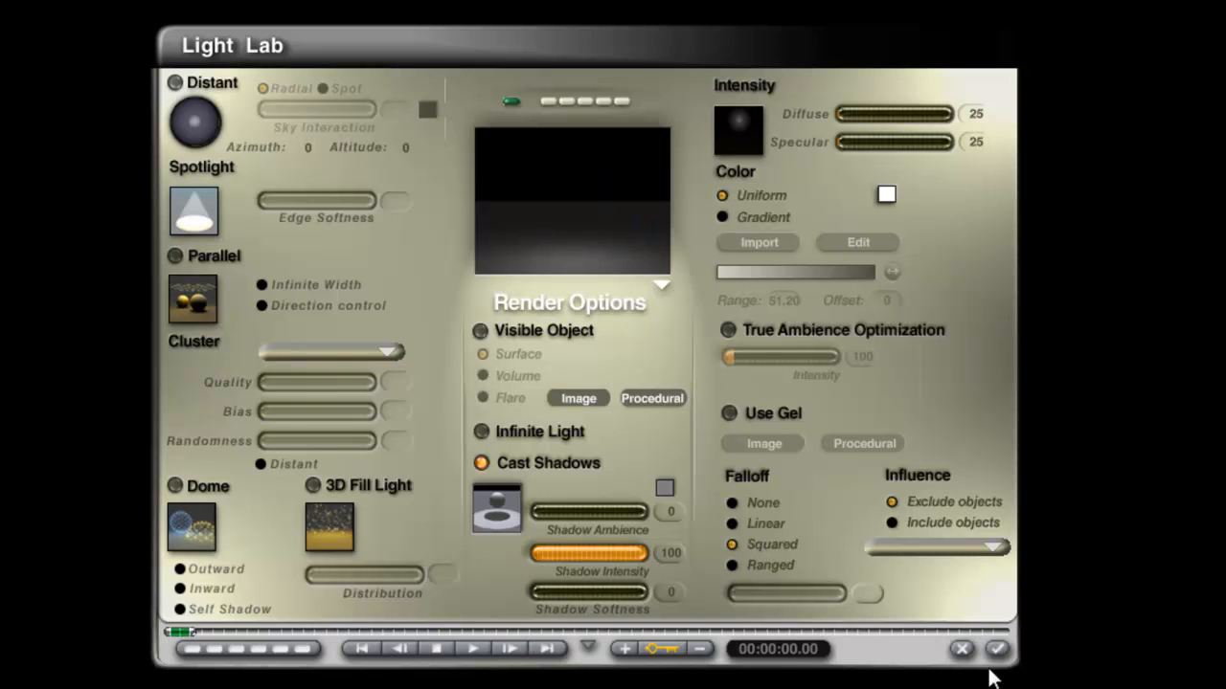
Confirm squared falloff with diffuse and specular 25 and close Light Lab.
left_click_drag(536, 592, 646, 592)
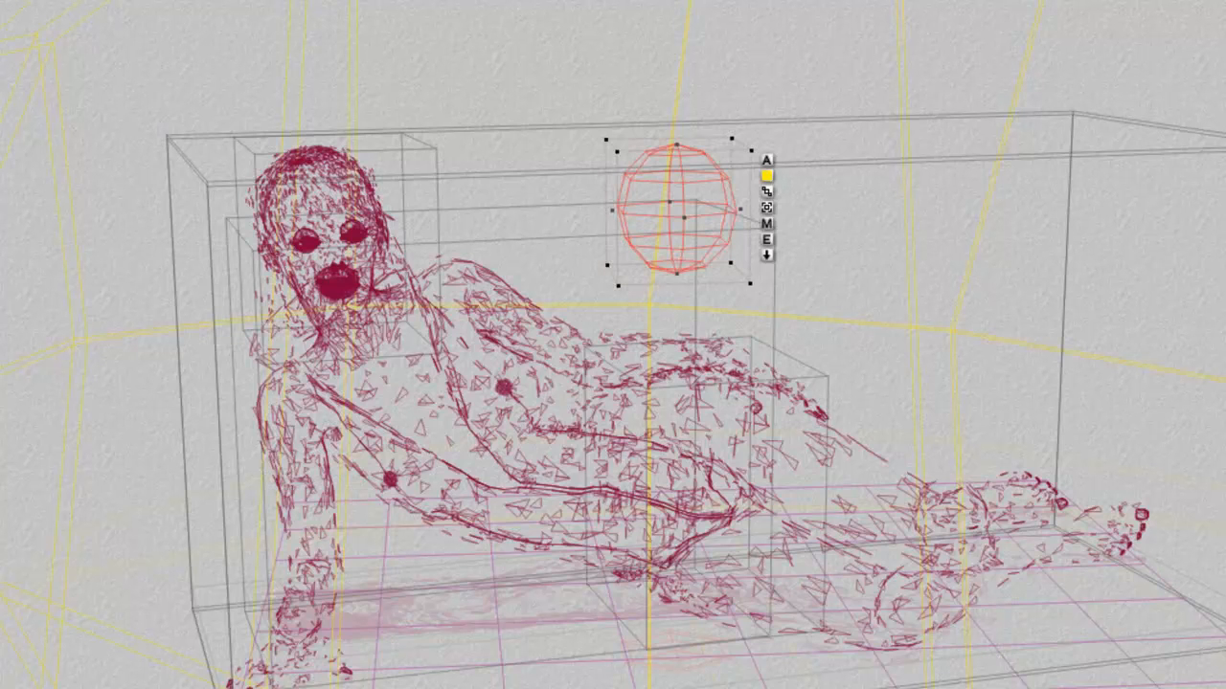
mouse_move(163, 383)
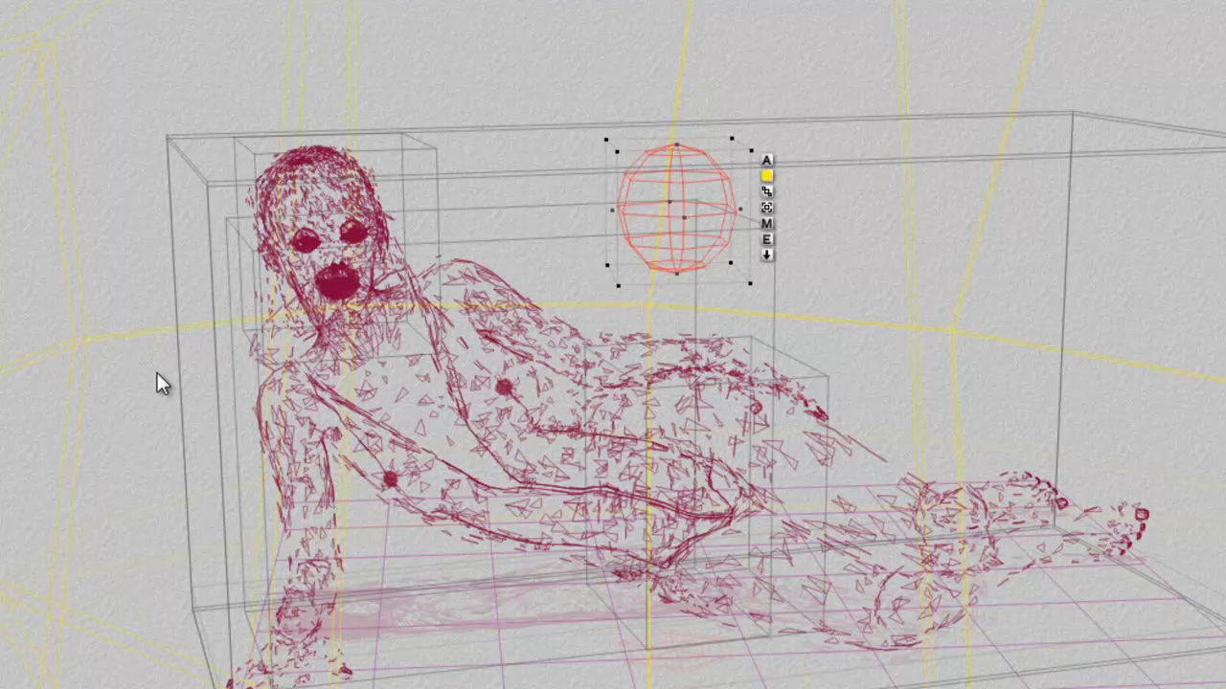
mouse_move(281, 246)
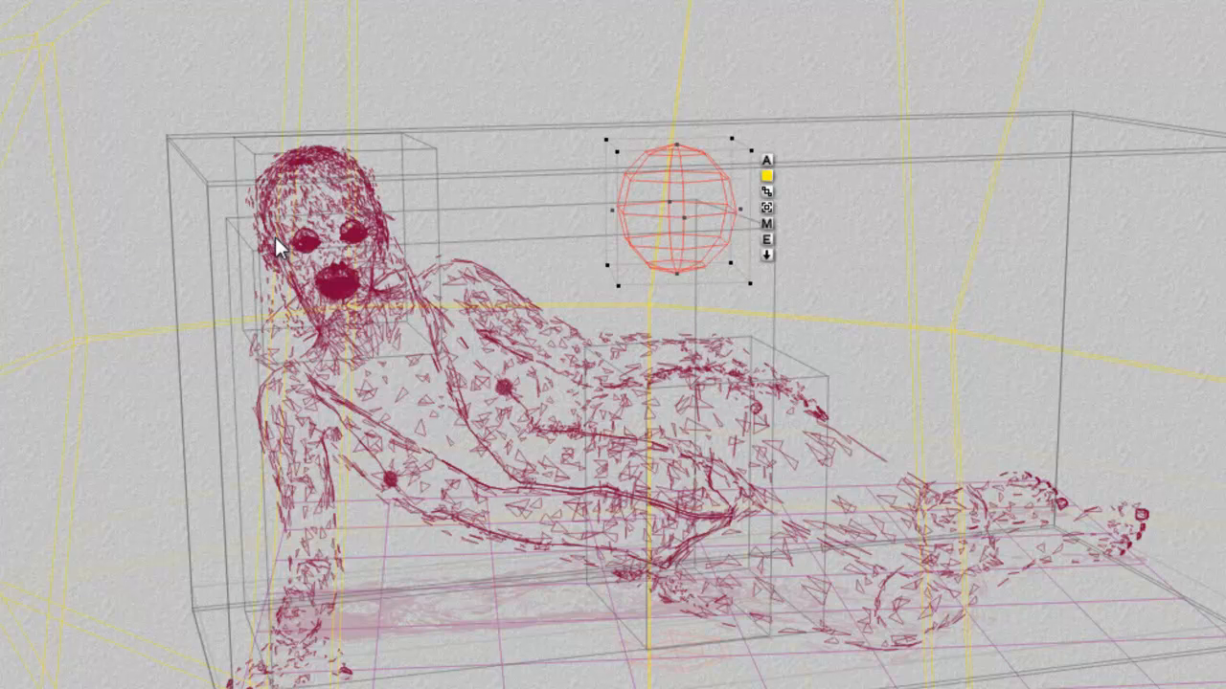
mouse_move(280, 249)
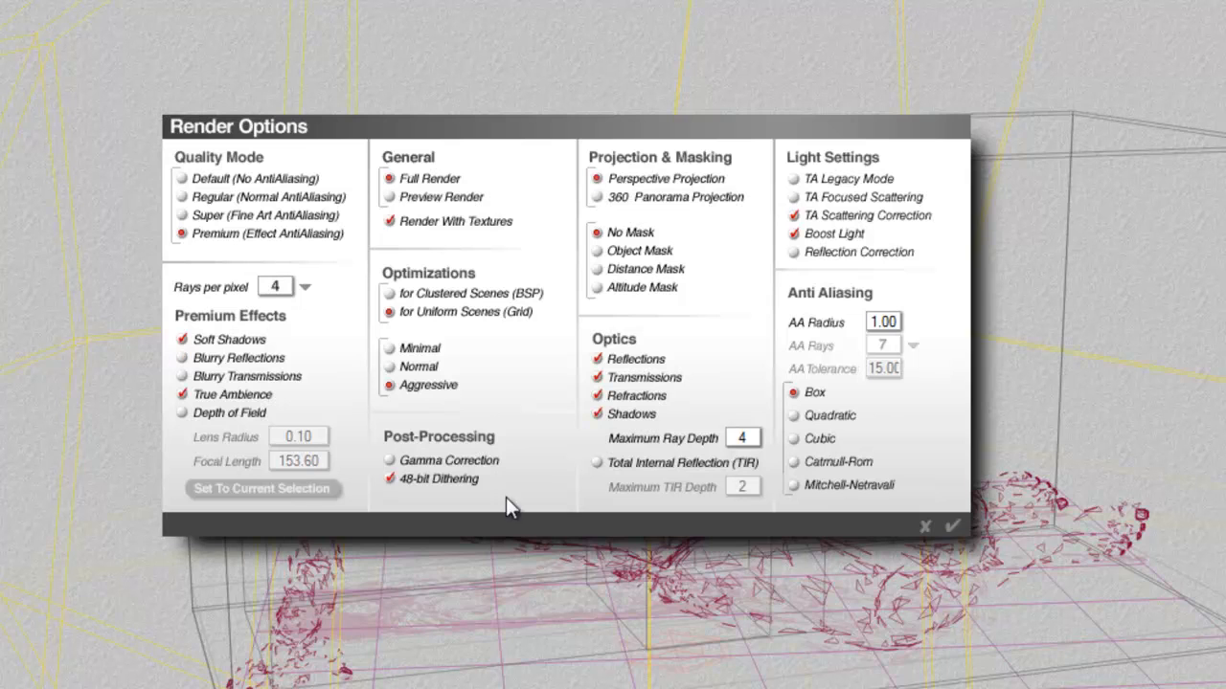
mouse_move(323, 368)
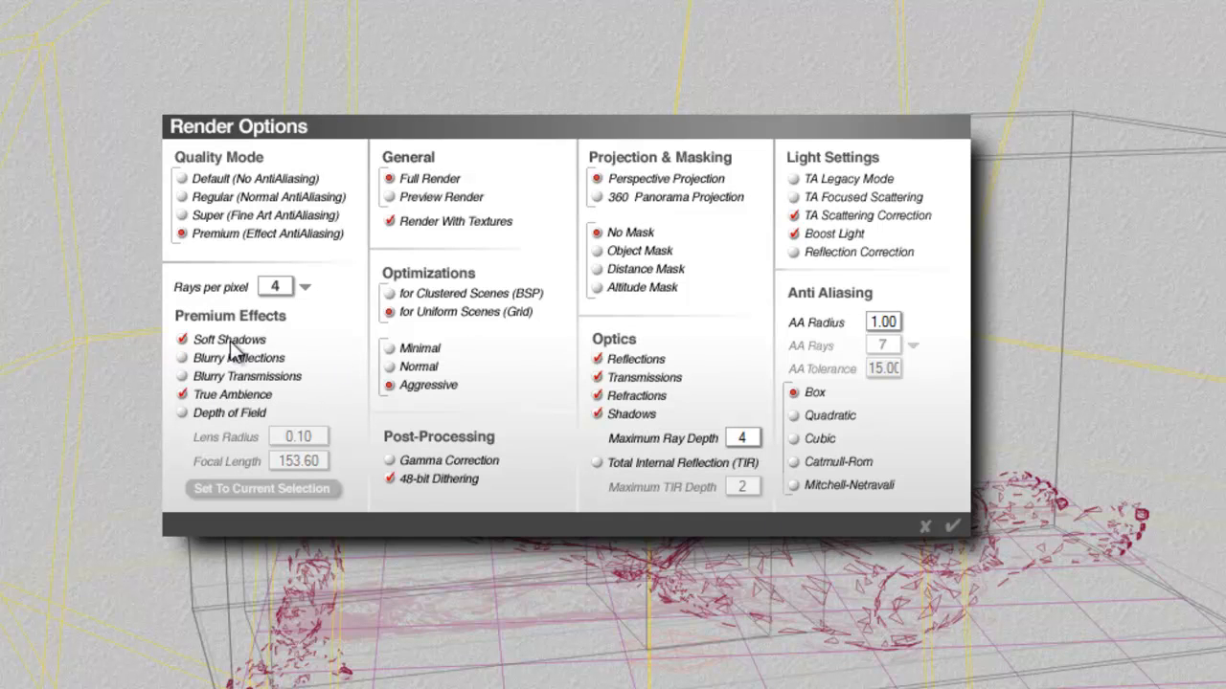
mouse_move(937, 515)
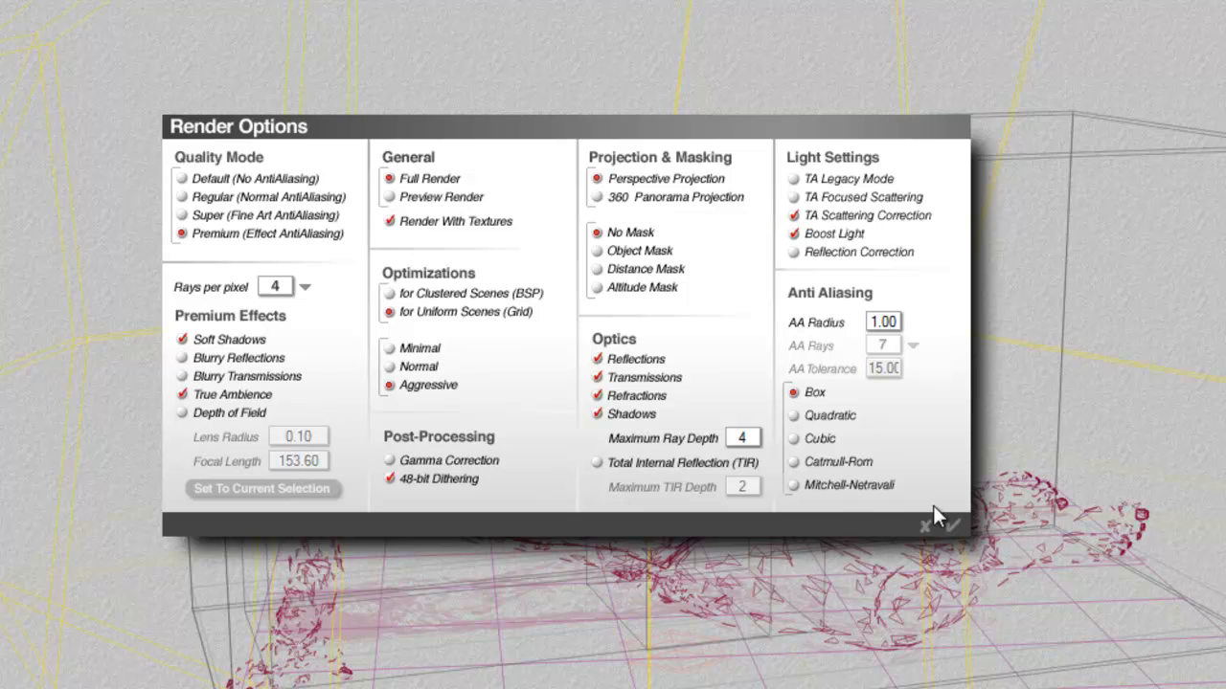
mouse_move(965, 538)
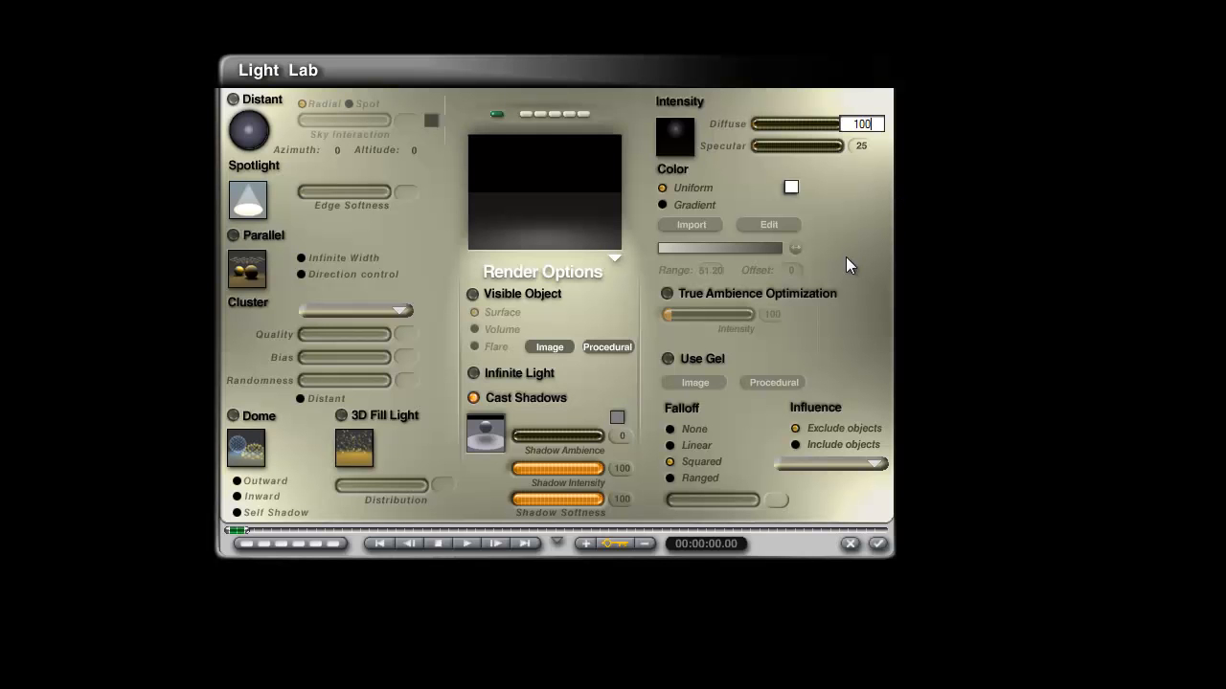
Select the Diffuse intensity value so it can be replaced with 100.
triple_click(858, 146)
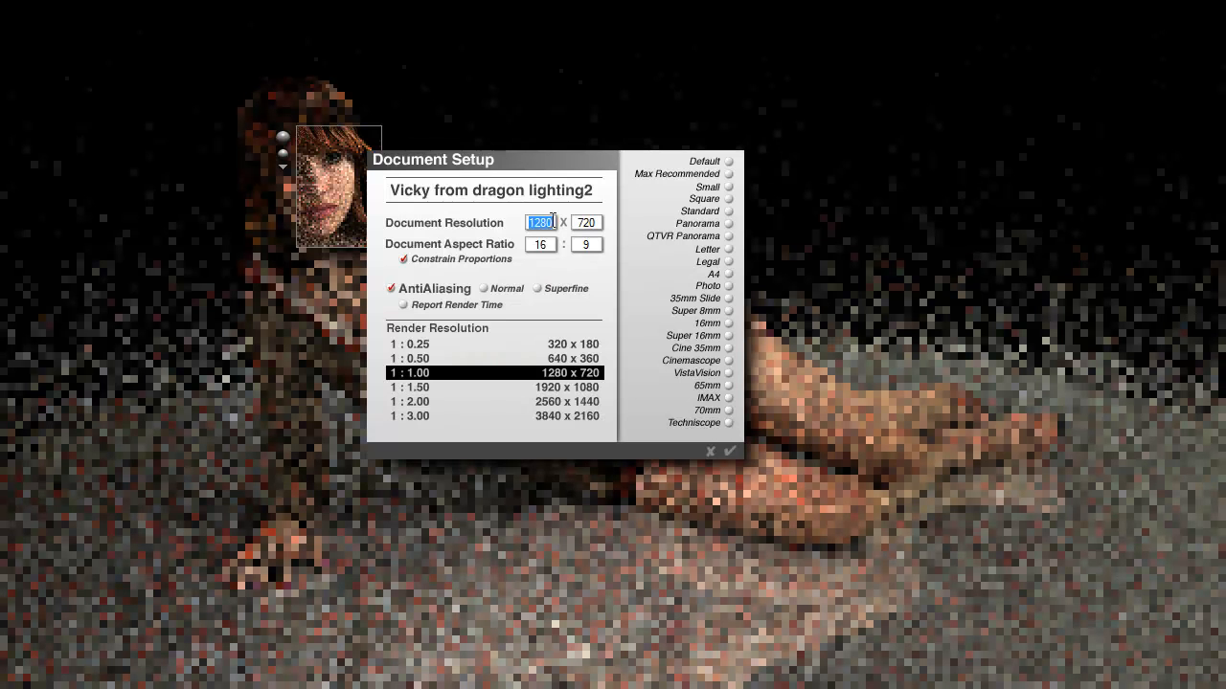
Enter the 1280 x 720 resolution in Document Setup.
type("7")
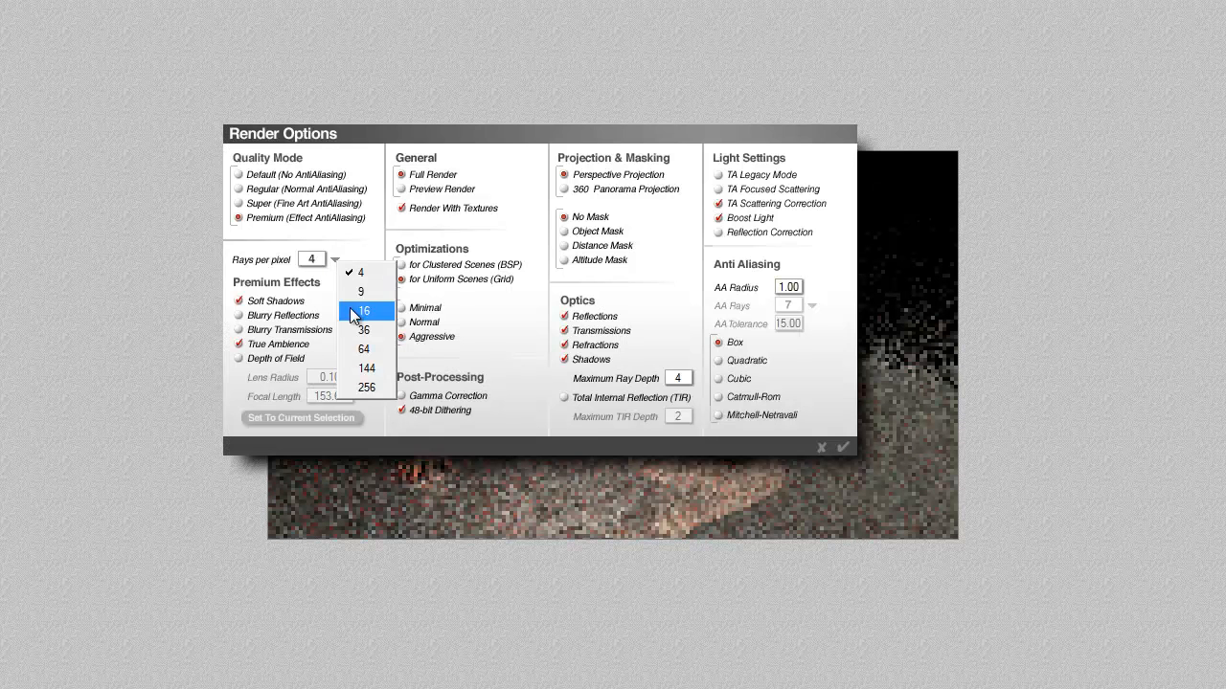
Set the render's rays per pixel to 256 in Render Options.
left_click(364, 388)
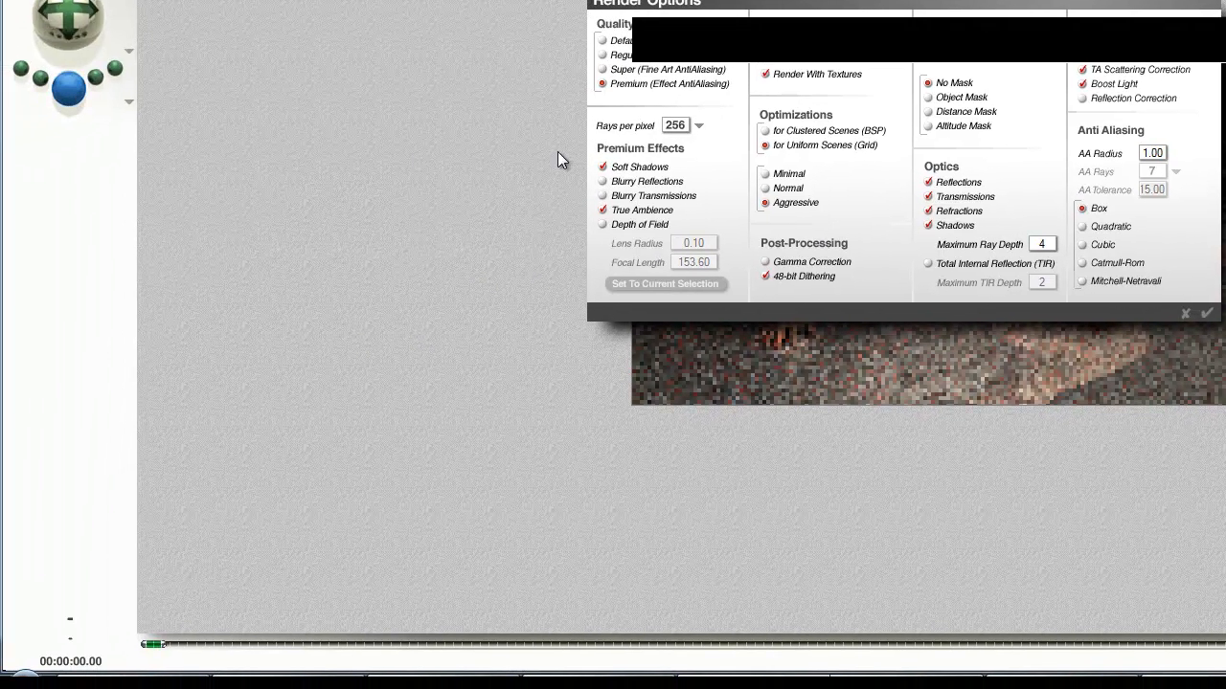
mouse_move(637, 79)
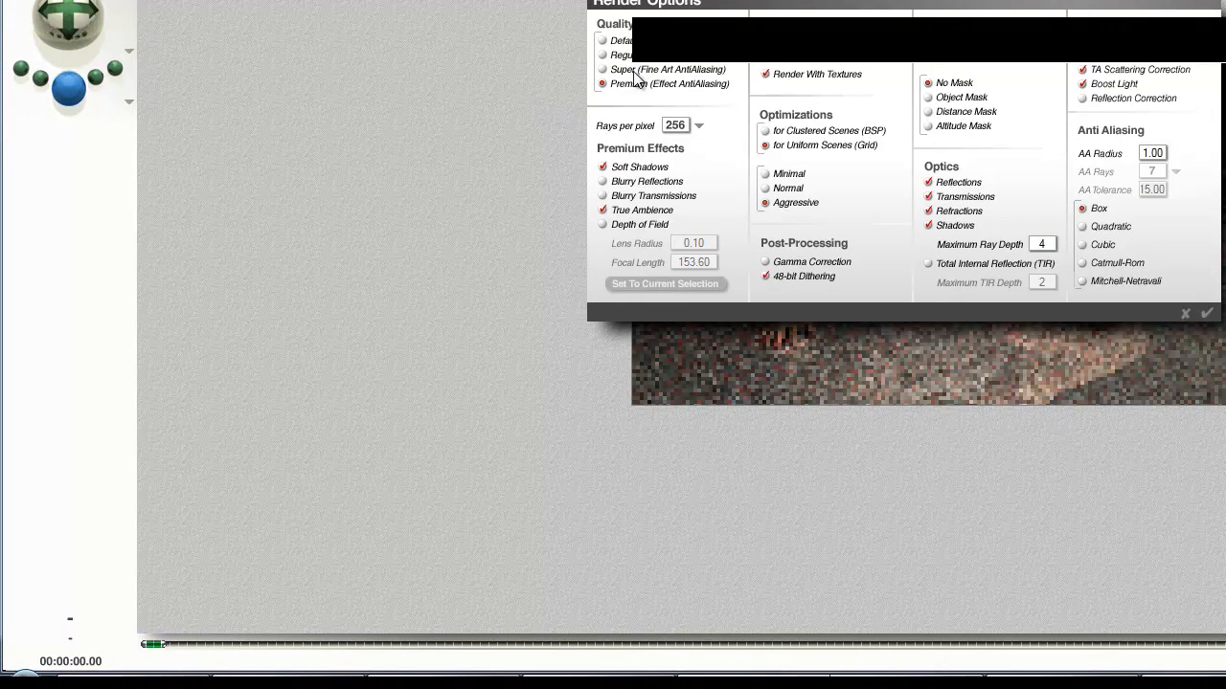